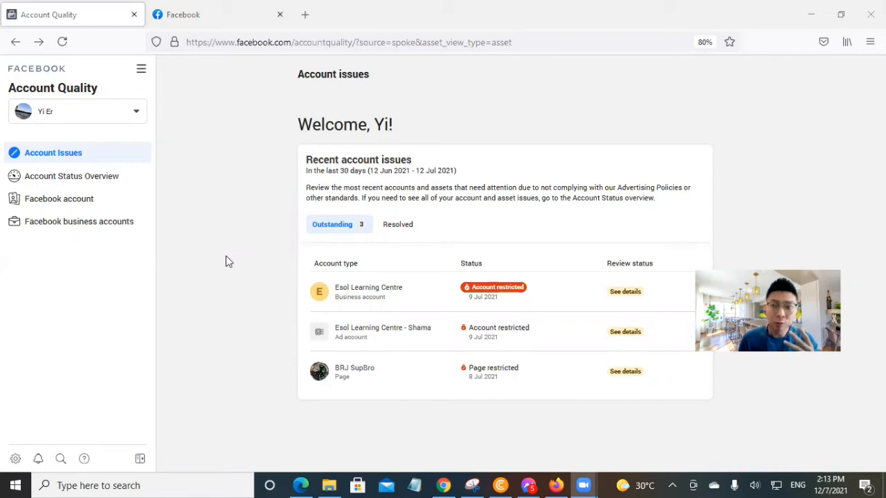
{"action": "mouse_move", "coordinate": [493, 290]}
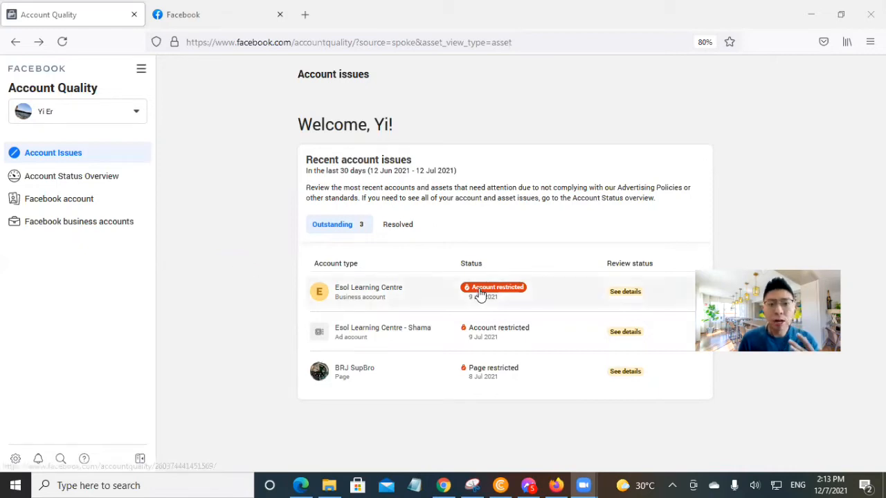
{"action": "mouse_move", "coordinate": [390, 290]}
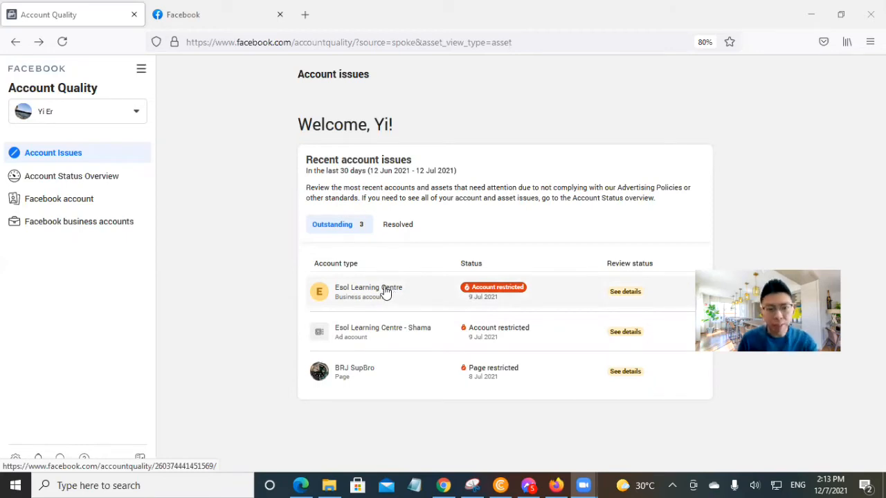
{"action": "mouse_move", "coordinate": [384, 290]}
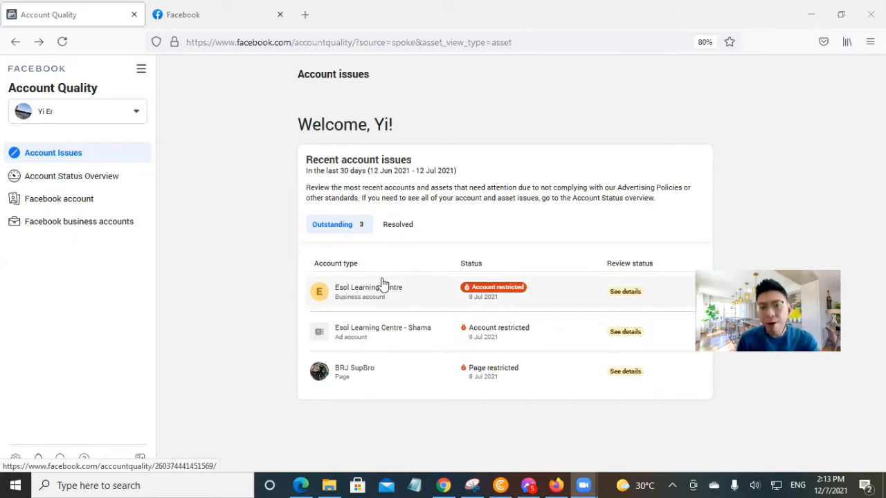
Step: Leave the Account Quality issues overview and return to the Facebook home feed
{"action": "left_click", "coordinate": [219, 14]}
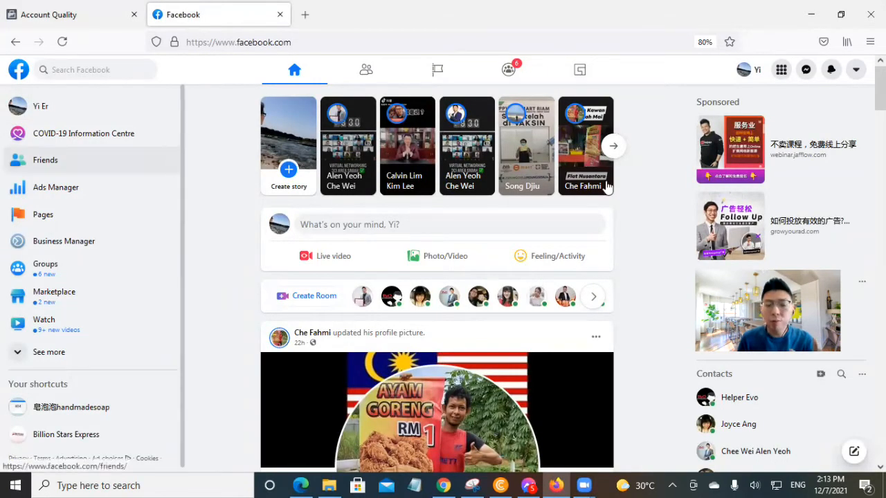
{"action": "mouse_move", "coordinate": [856, 69]}
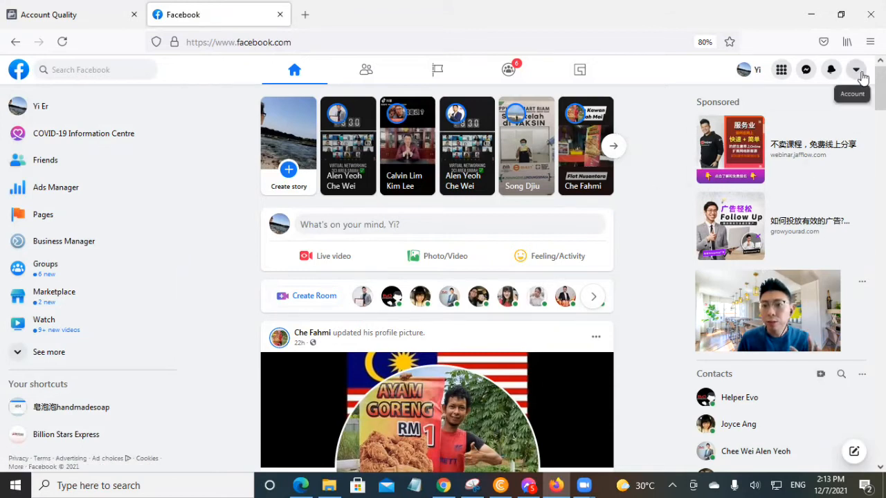
Step: Reach the Facebook Help Centre through the account menu's Help & support option
{"action": "left_click", "coordinate": [857, 69]}
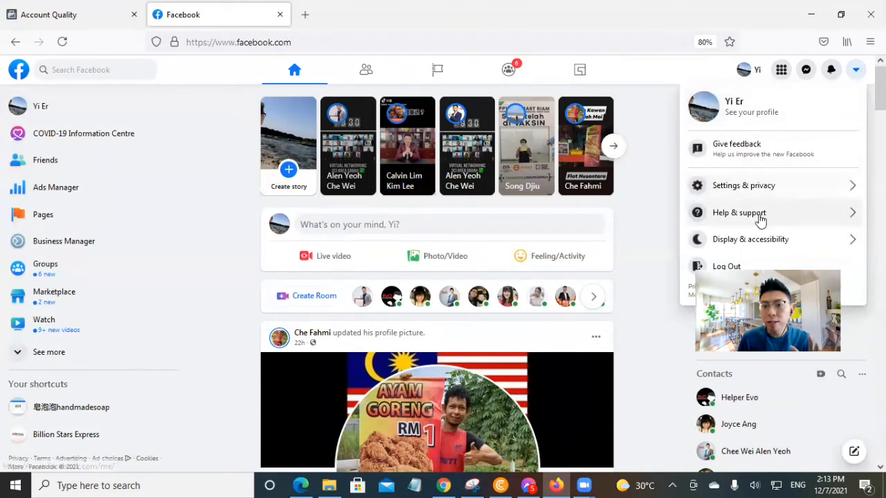
{"action": "left_click", "coordinate": [739, 213]}
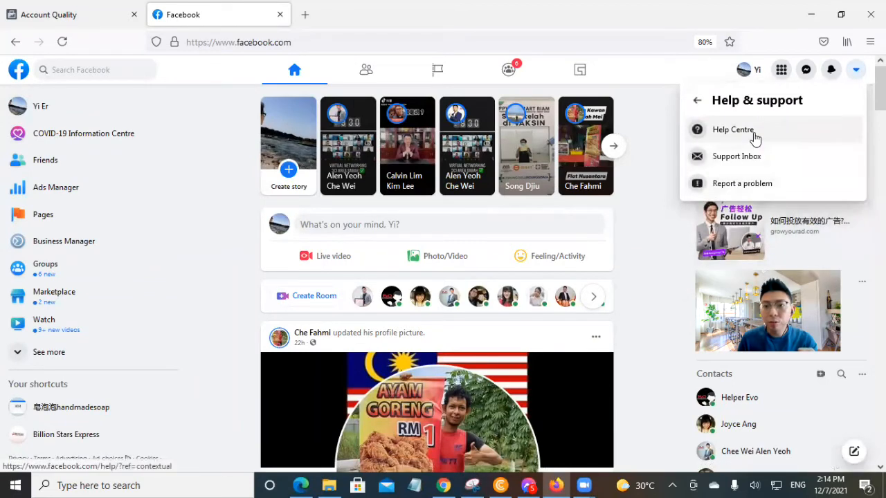
{"action": "left_click", "coordinate": [732, 130]}
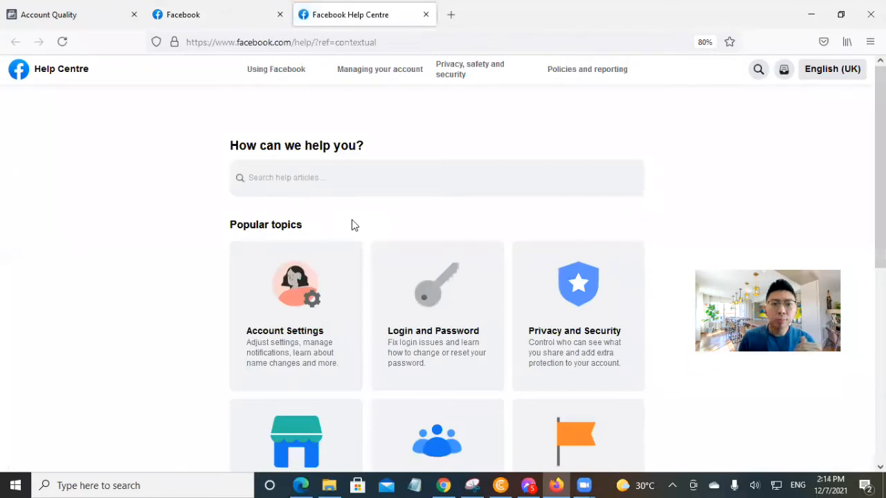
Step: Scroll the Business Help Centre down to its 'Find answers or contact support' section
{"action": "scroll", "scroll_direction": "down", "scroll_amount": 3}
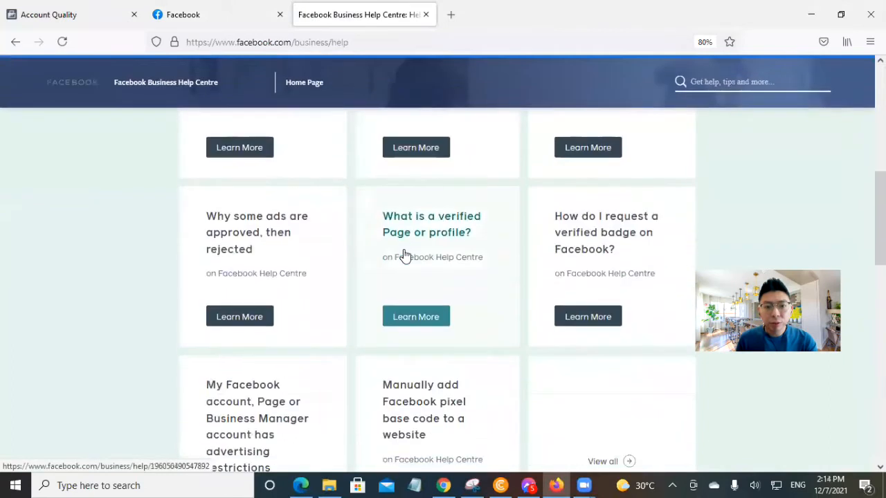
{"action": "scroll", "scroll_direction": "down", "scroll_amount": 3}
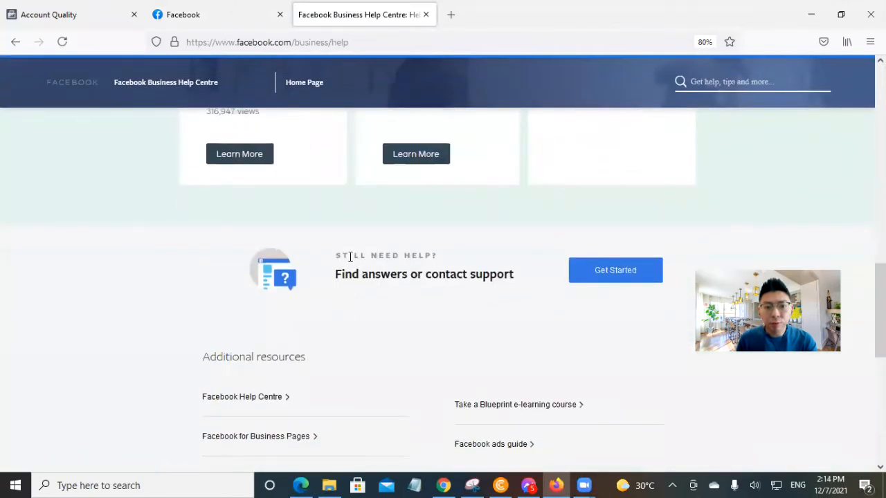
{"action": "mouse_move", "coordinate": [357, 280]}
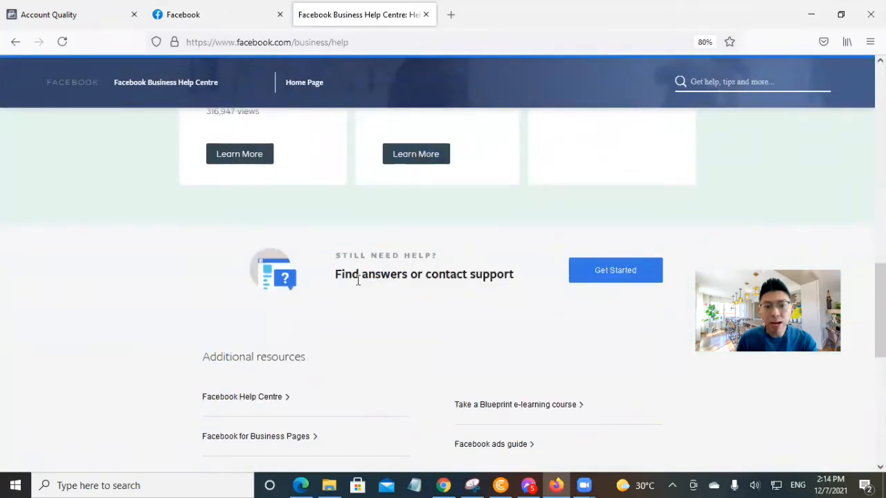
{"action": "mouse_move", "coordinate": [470, 286]}
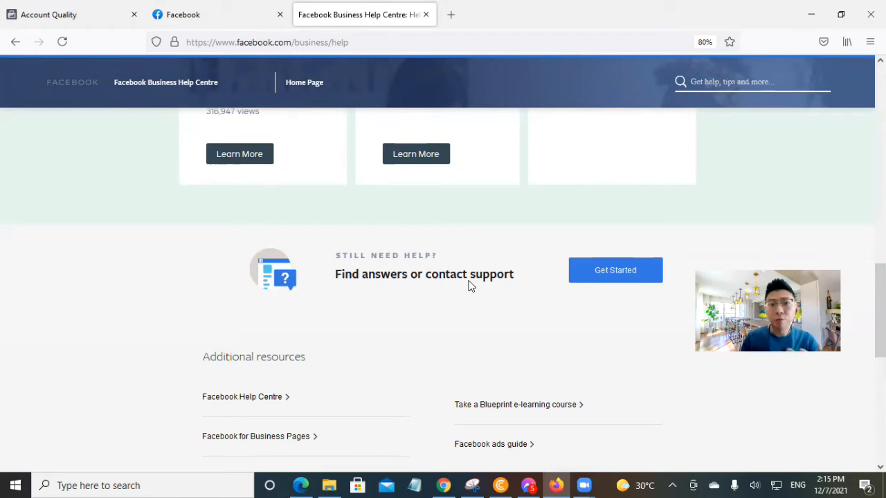
{"action": "mouse_move", "coordinate": [504, 299]}
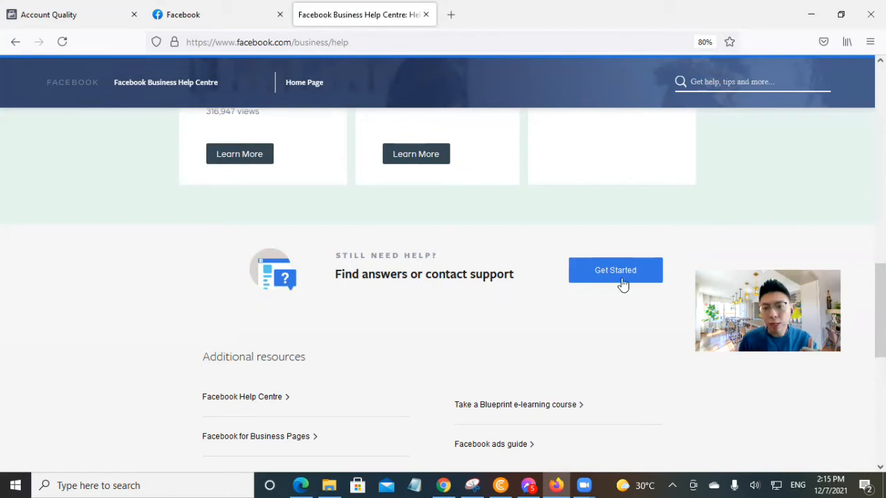
Step: Start contacting advertising support and select the YJ & JCI CYEA ad account as the asset
{"action": "left_click", "coordinate": [615, 270]}
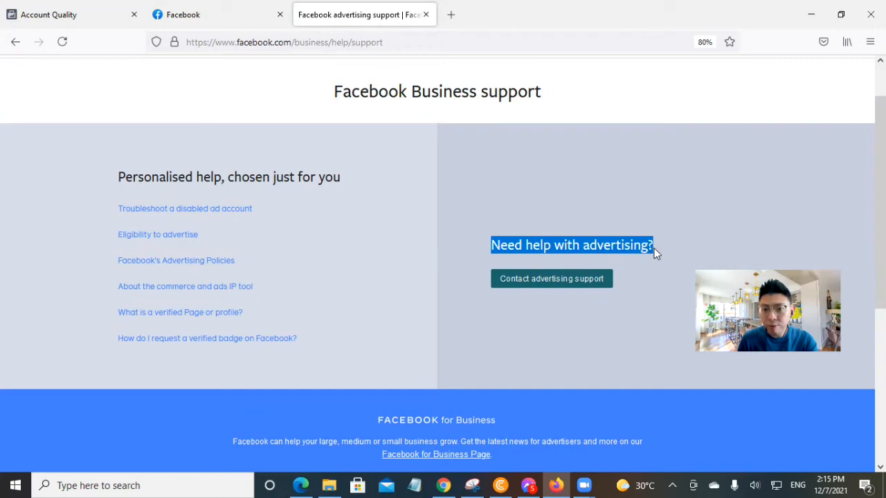
{"action": "left_click", "coordinate": [551, 278]}
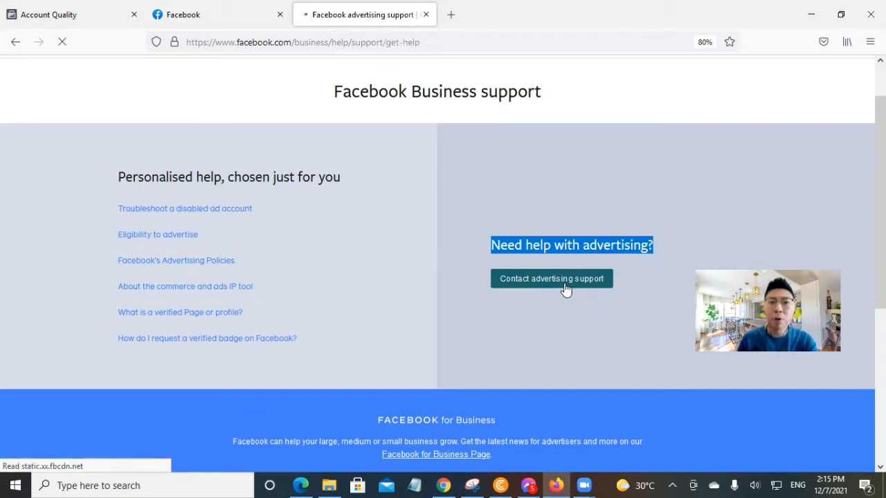
{"action": "left_click", "coordinate": [551, 278]}
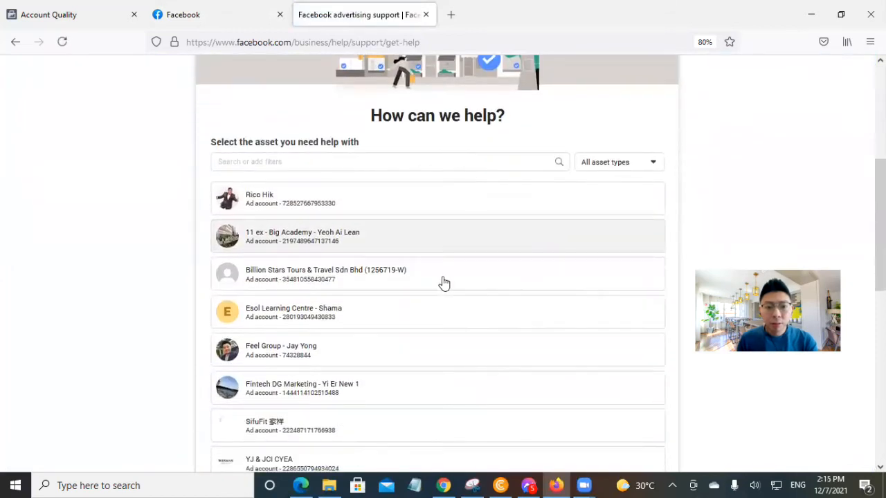
{"action": "scroll", "scroll_direction": "down", "scroll_amount": 3}
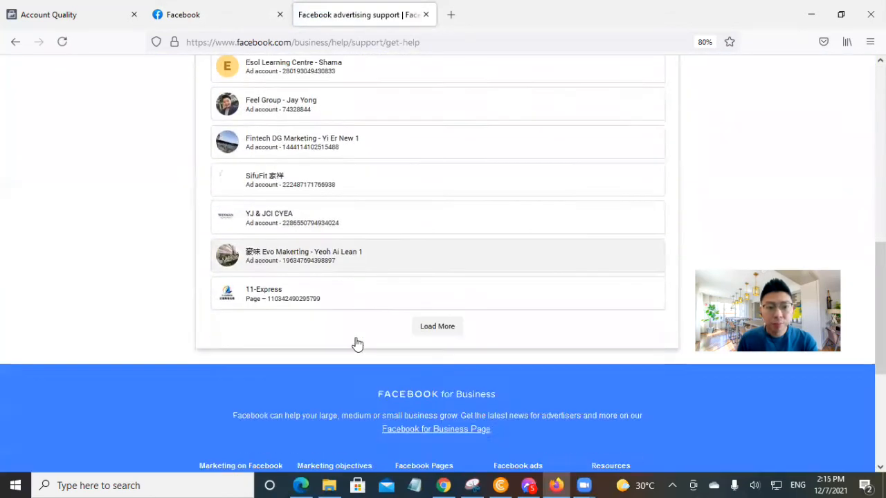
{"action": "scroll", "scroll_direction": "up", "scroll_amount": 3}
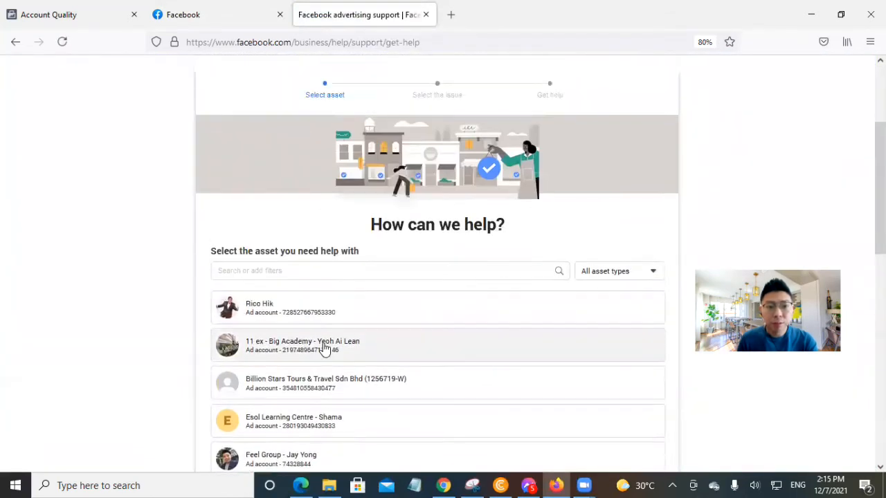
{"action": "scroll", "scroll_direction": "down", "scroll_amount": 3}
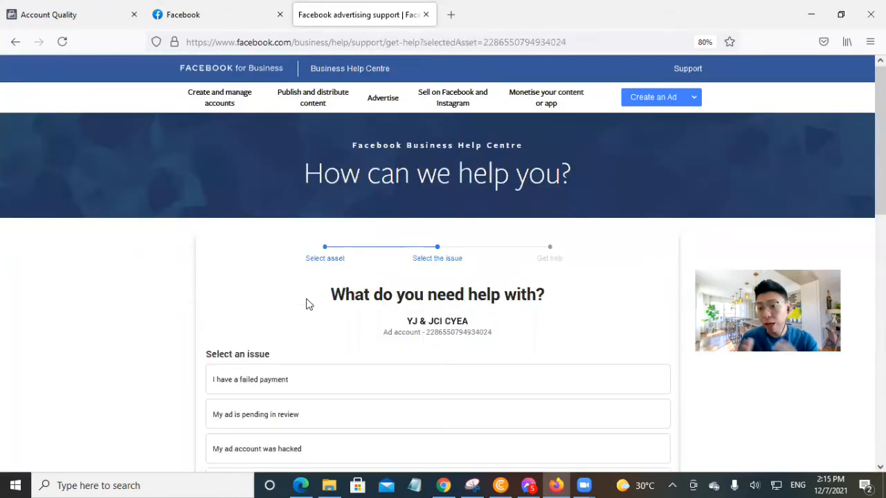
Step: Expand the 'Select an issue' list to show more options like spend limits and budget pacing
{"action": "scroll", "scroll_direction": "down", "scroll_amount": 3}
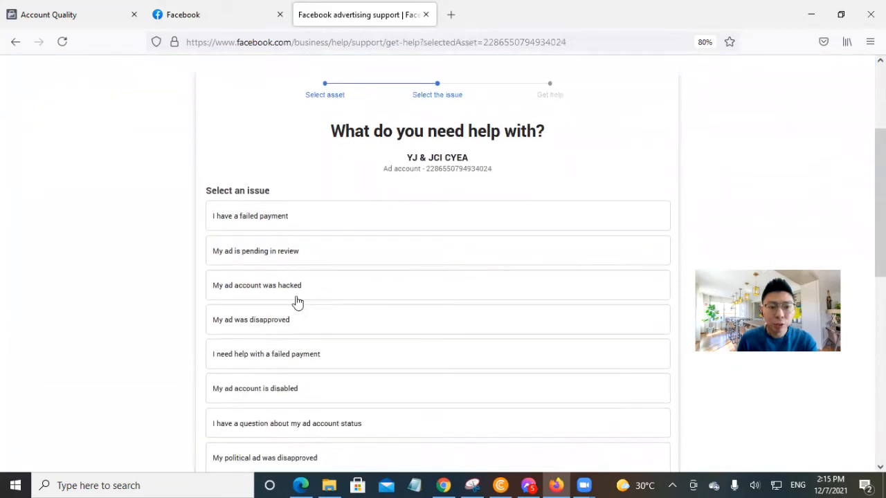
{"action": "scroll", "scroll_direction": "down", "scroll_amount": 3}
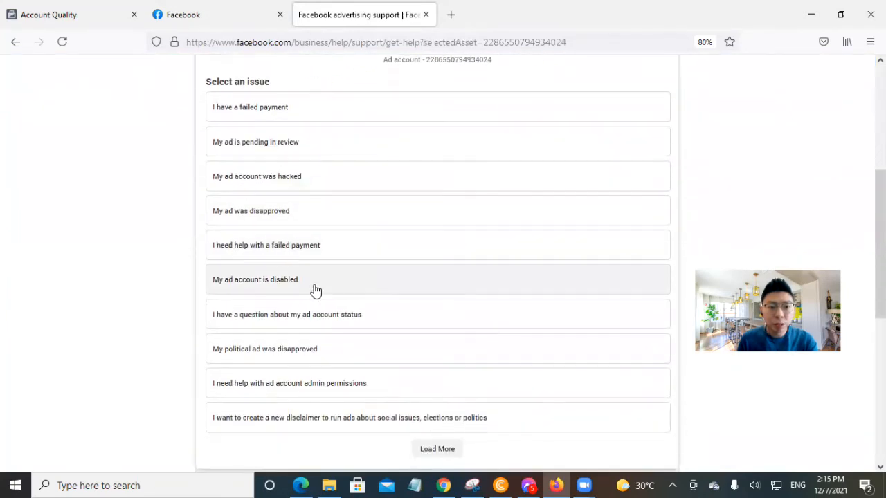
{"action": "scroll", "scroll_direction": "down", "scroll_amount": 3}
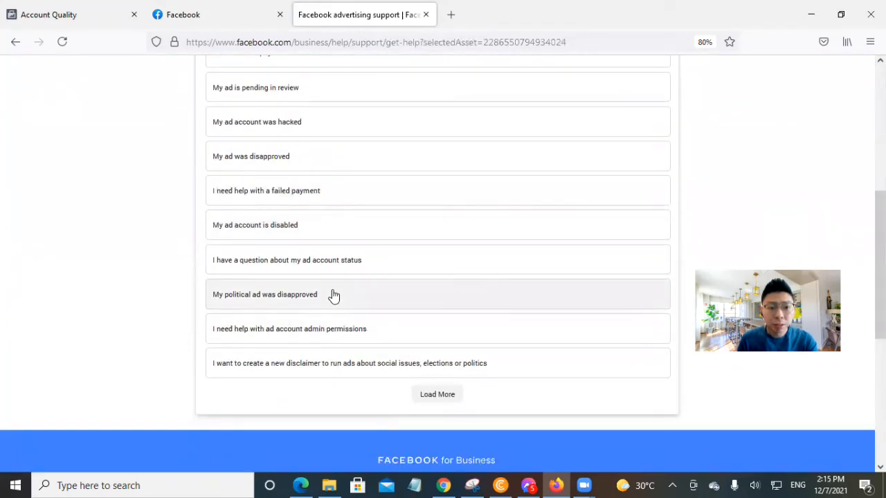
{"action": "mouse_move", "coordinate": [337, 293]}
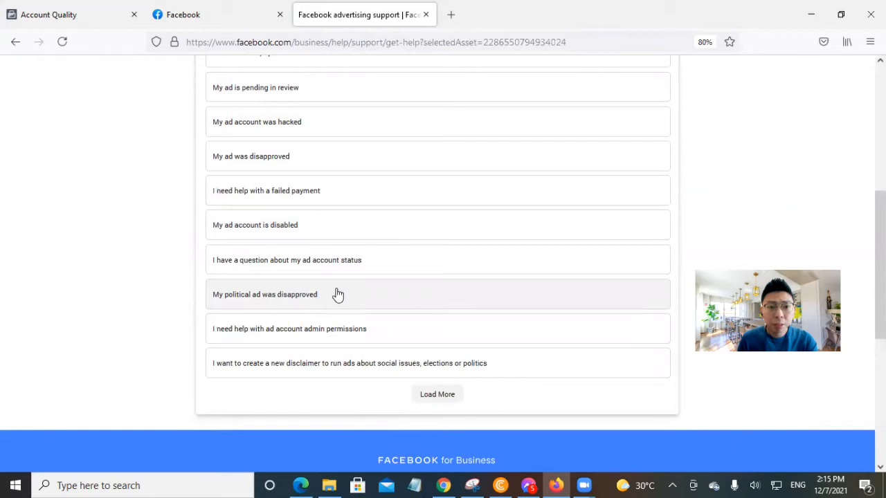
{"action": "scroll", "scroll_direction": "up", "scroll_amount": 3}
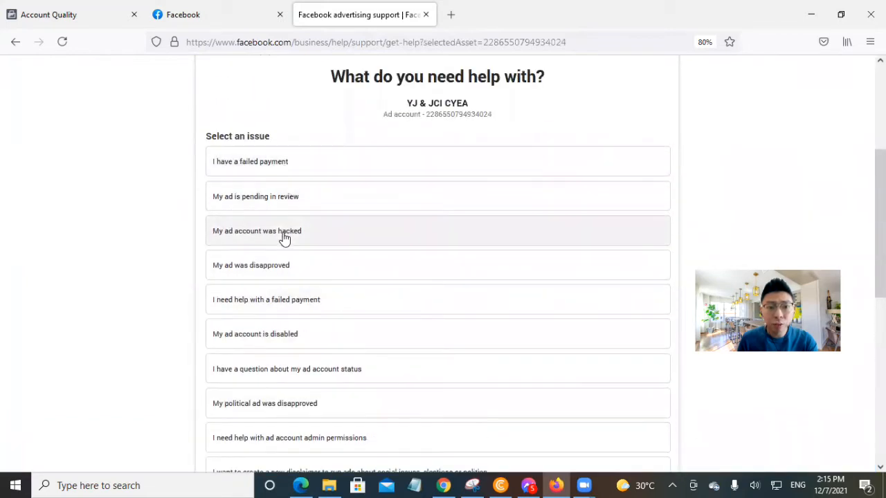
{"action": "mouse_move", "coordinate": [321, 334]}
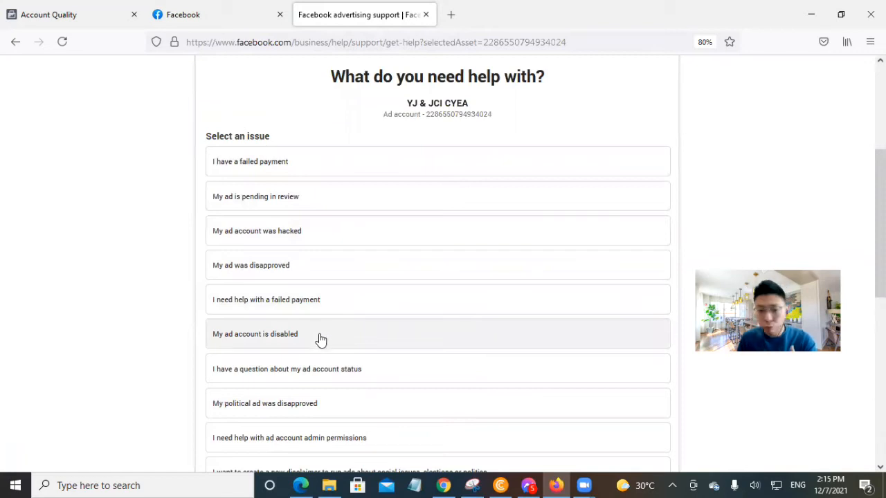
{"action": "mouse_move", "coordinate": [321, 266]}
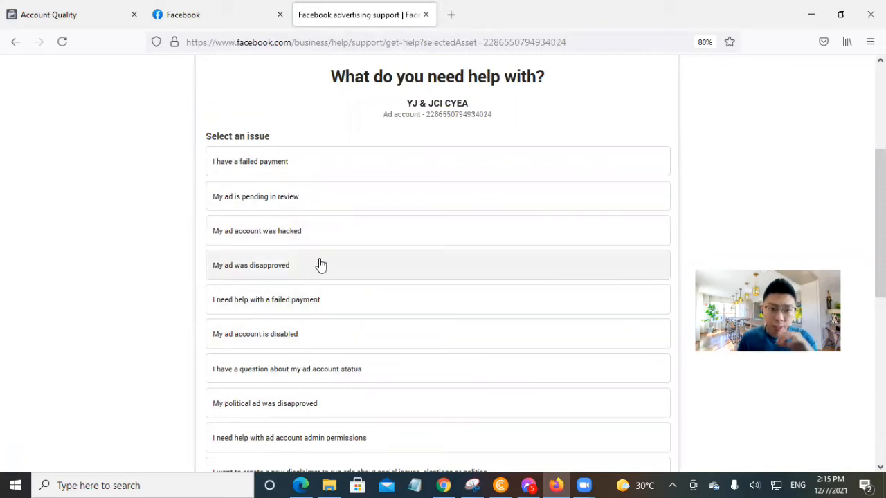
{"action": "mouse_move", "coordinate": [317, 270]}
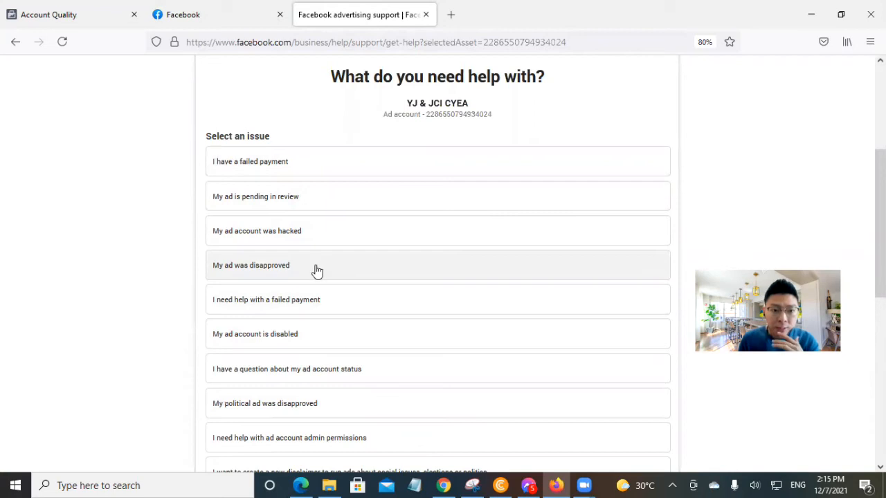
{"action": "scroll", "scroll_direction": "down", "scroll_amount": 3}
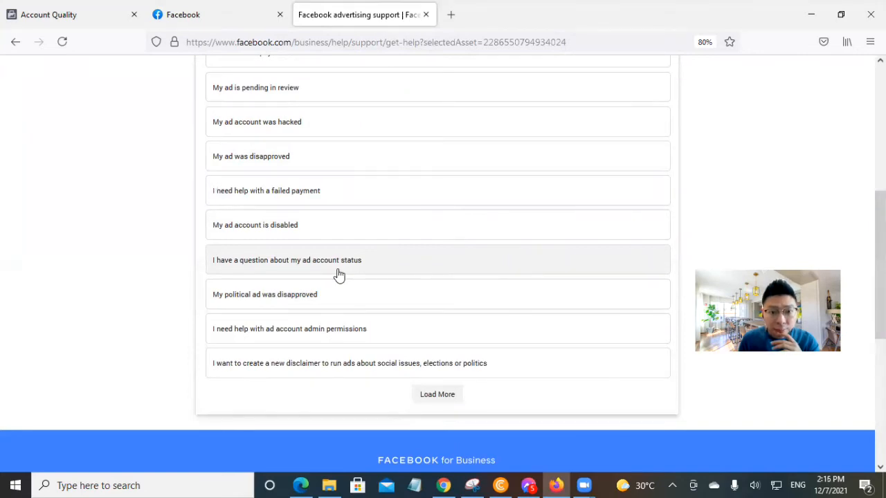
{"action": "scroll", "scroll_direction": "down", "scroll_amount": 3}
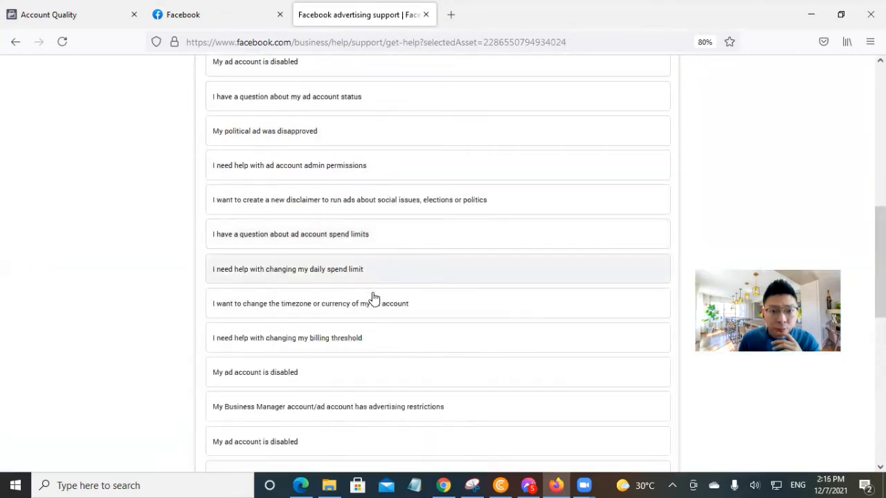
{"action": "scroll", "scroll_direction": "down", "scroll_amount": 3}
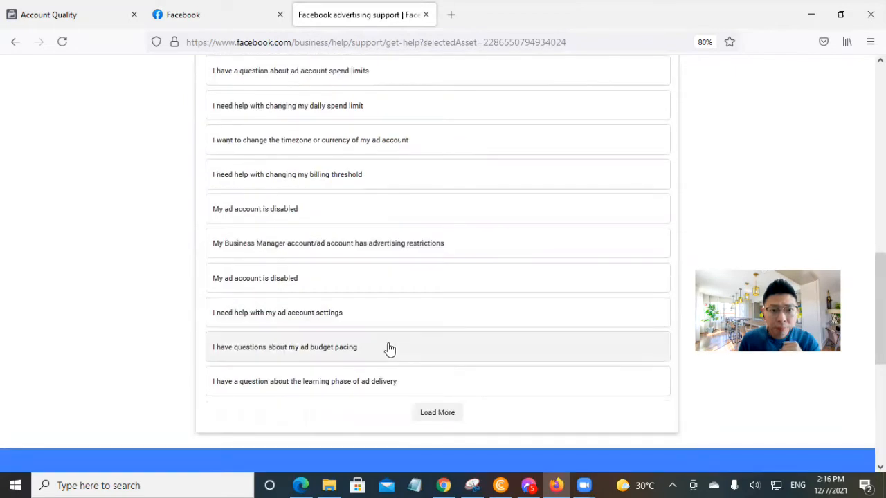
{"action": "mouse_move", "coordinate": [377, 261]}
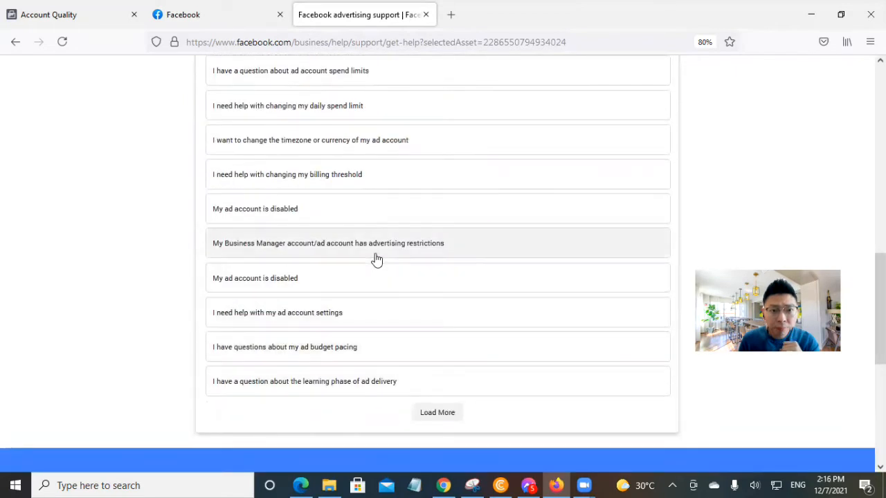
Step: Choose the 'Business Manager/ad account has advertising restrictions' issue and review its help article
{"action": "left_click", "coordinate": [328, 244]}
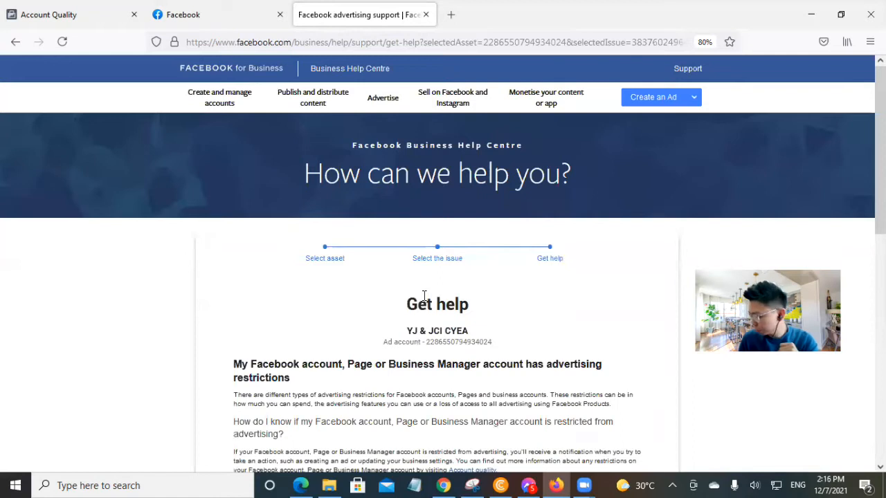
{"action": "scroll", "scroll_direction": "down", "scroll_amount": 3}
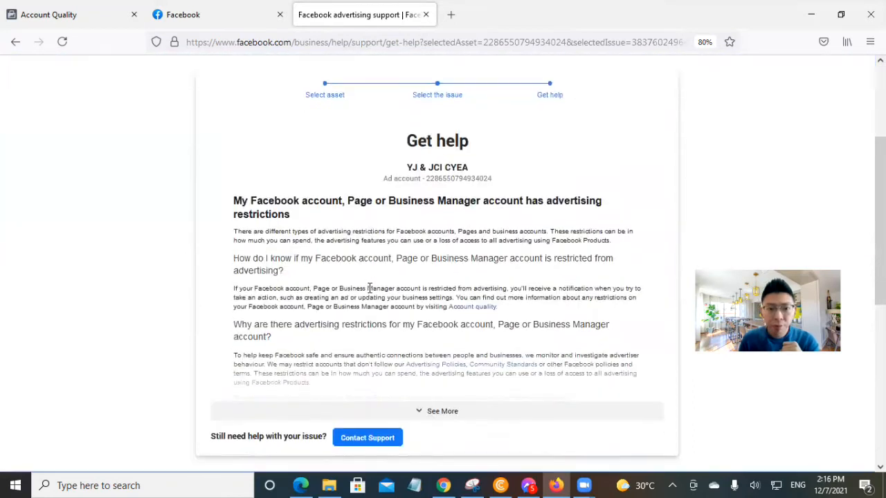
{"action": "scroll", "scroll_direction": "down", "scroll_amount": 3}
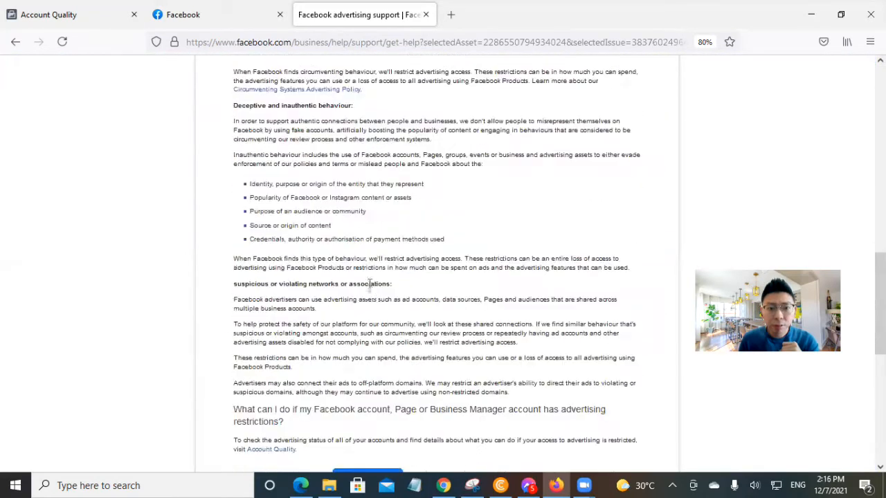
{"action": "scroll", "scroll_direction": "down", "scroll_amount": 3}
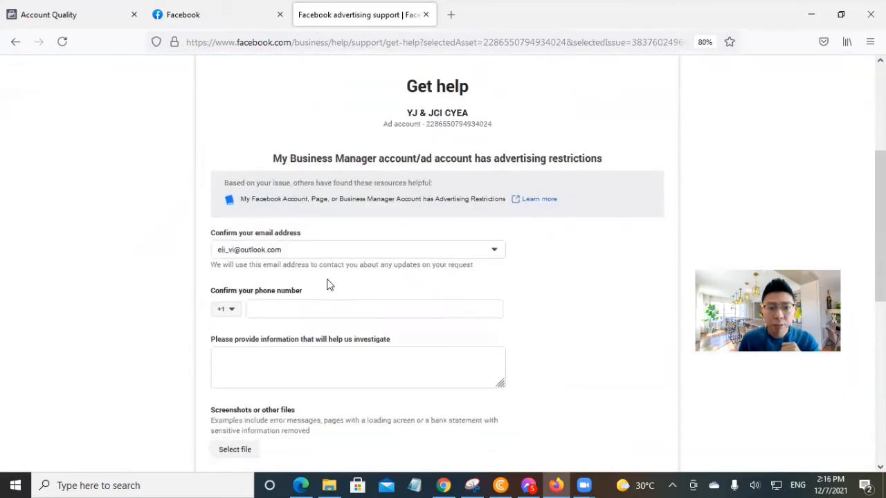
Step: Describe in the investigation field that the page was restricted and an attempt was made to submit
{"action": "scroll", "scroll_direction": "down", "scroll_amount": 3}
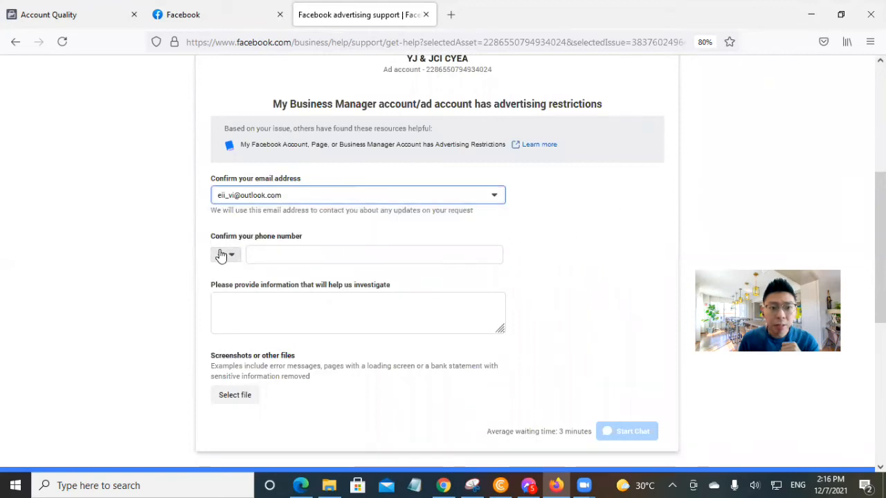
{"action": "left_click", "coordinate": [227, 254]}
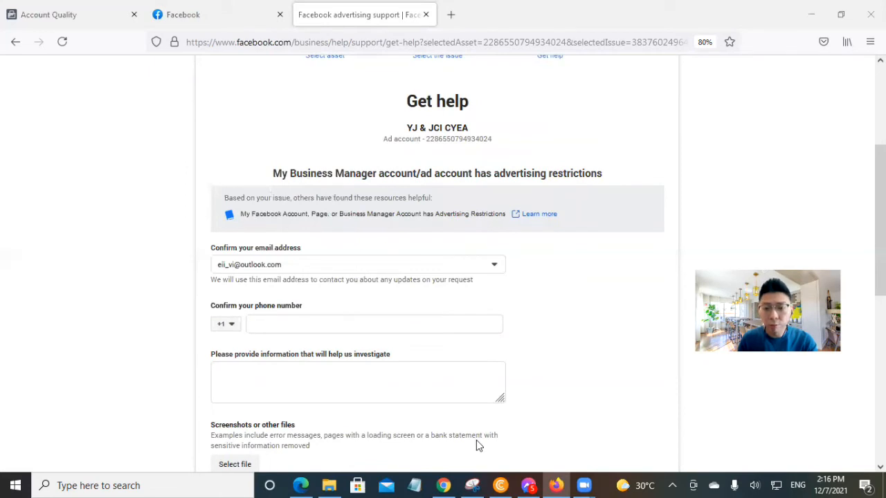
{"action": "mouse_move", "coordinate": [213, 363]}
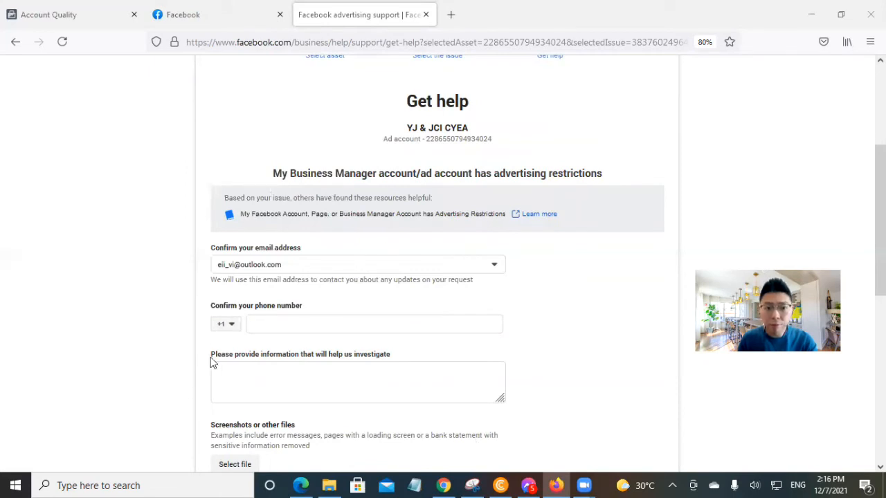
{"action": "left_click", "coordinate": [357, 380]}
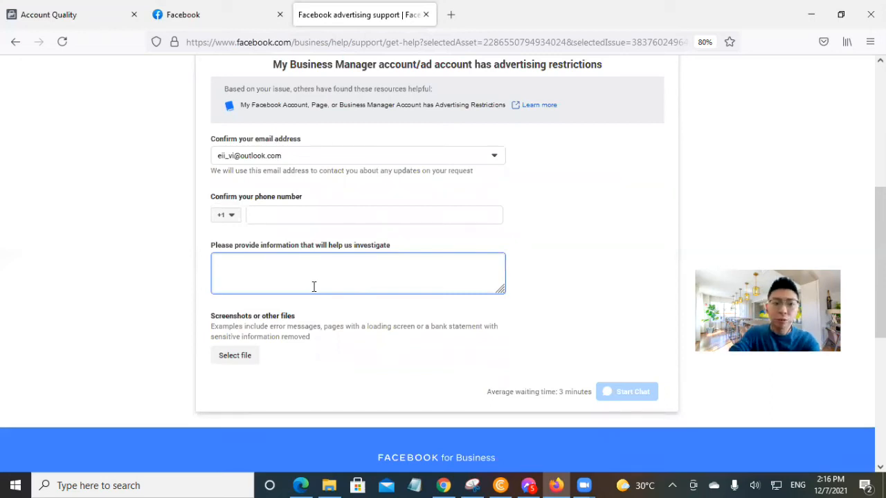
{"action": "type", "text": "My page"}
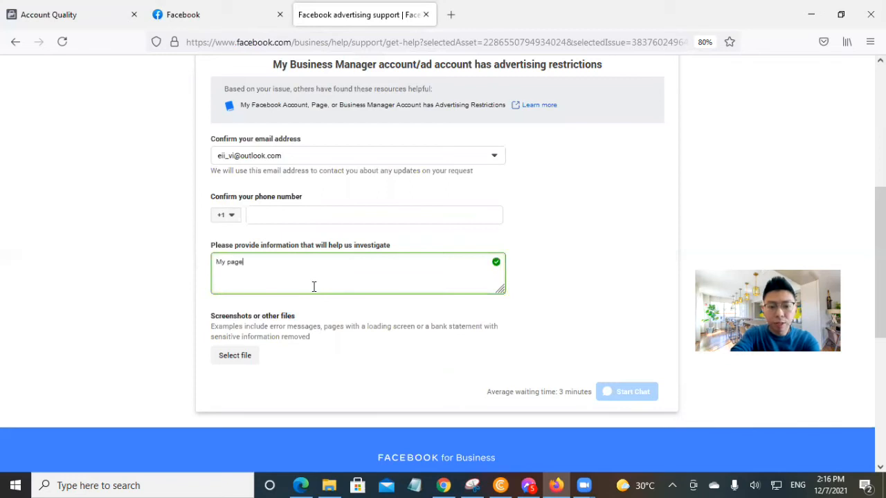
{"action": "type", "text": "restricted a"}
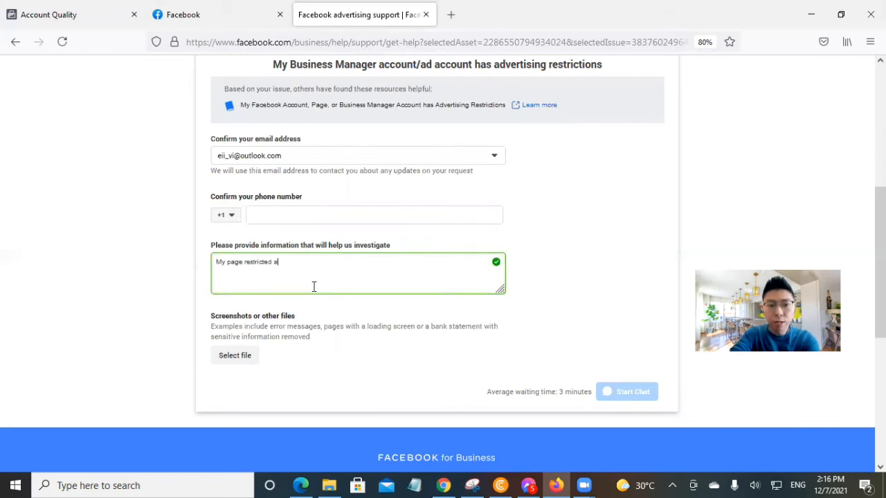
{"action": "type", "text": "nd I tried to"}
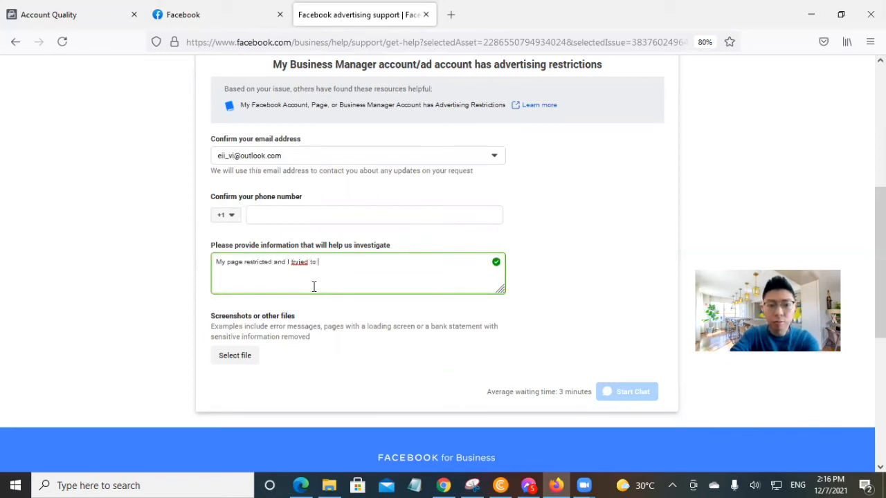
{"action": "type", "text": "try"}
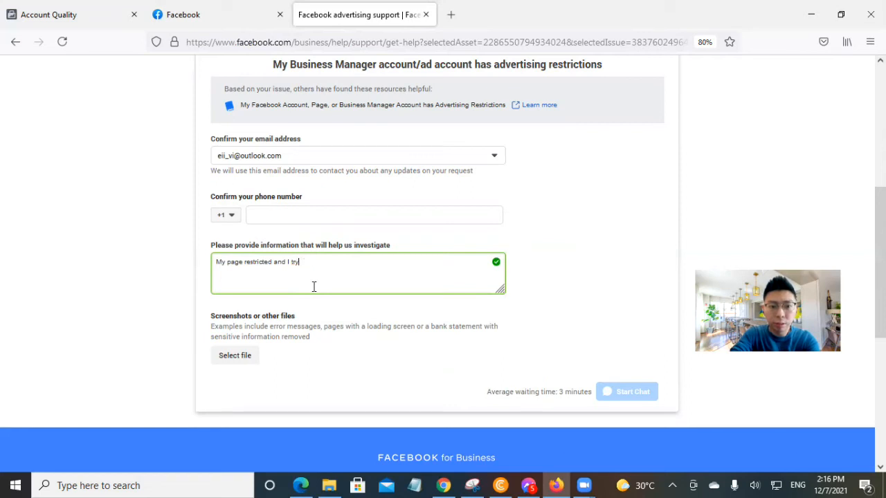
{"action": "type", "text": "ied to"}
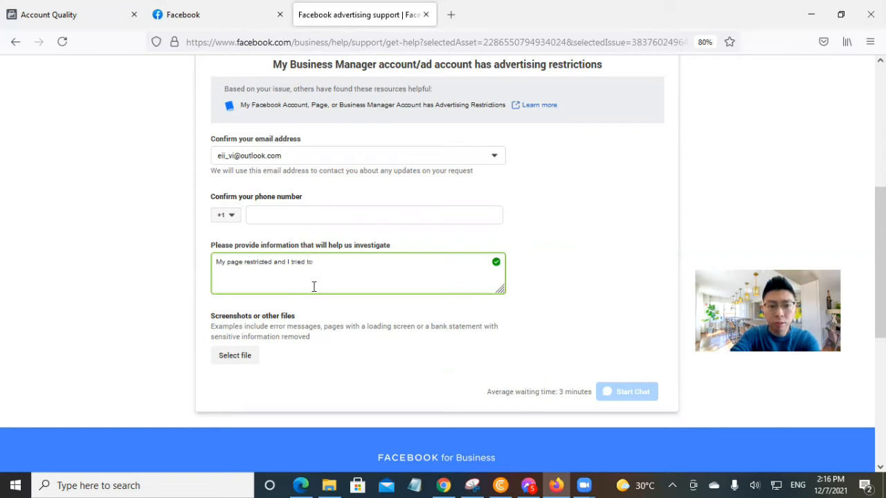
{"action": "type", "text": "submit"}
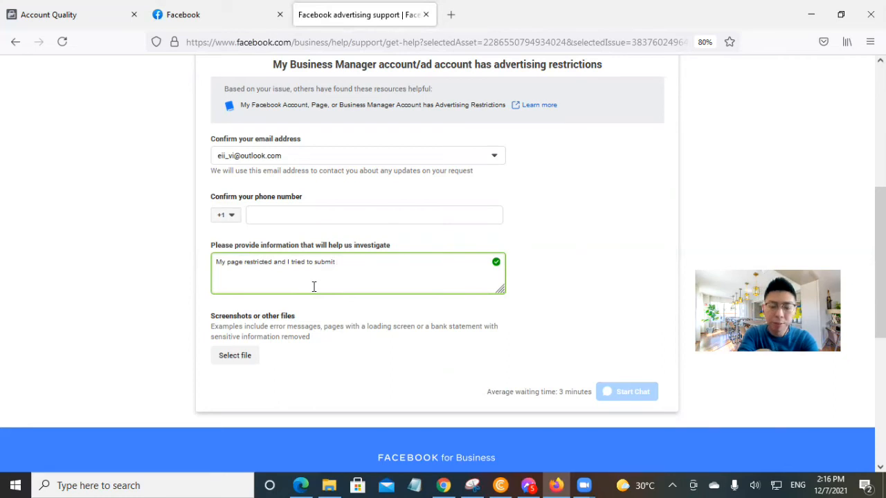
Step: Finish the description: ID submitted for ads campaign verification but the system never updated it
{"action": "type", "text": "ad"}
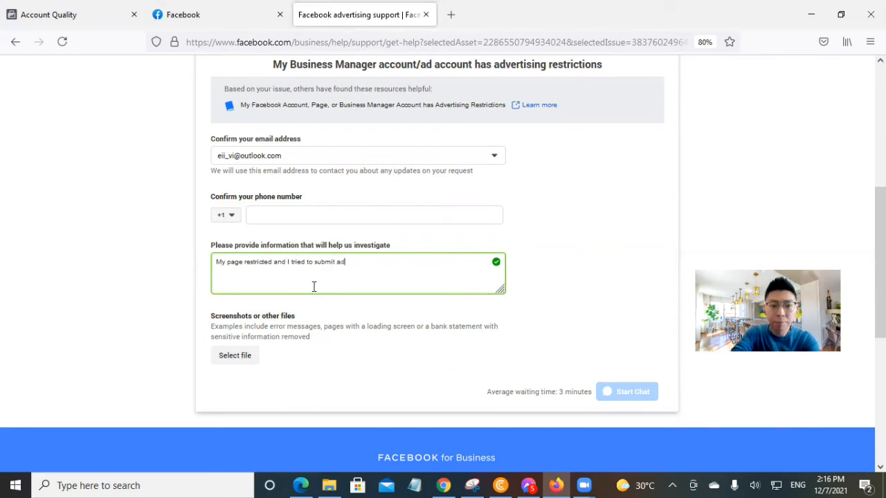
{"action": "type", "text": "s campaig"}
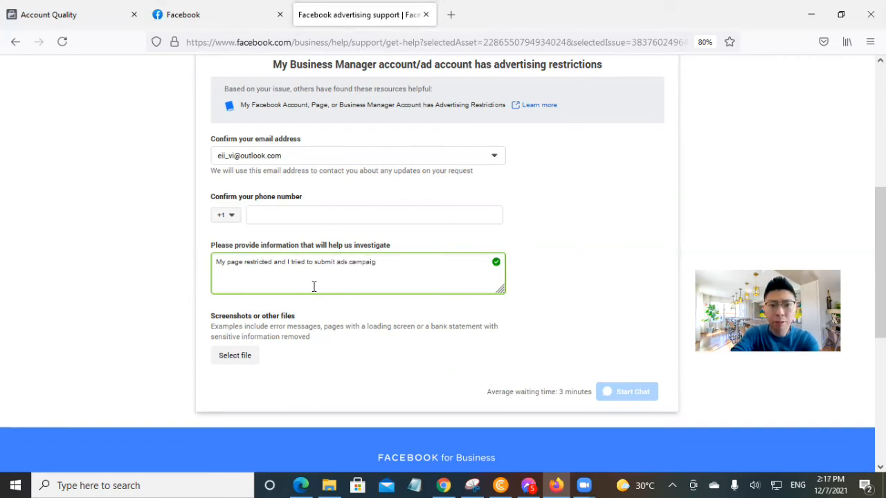
{"action": "type", "text": "n"}
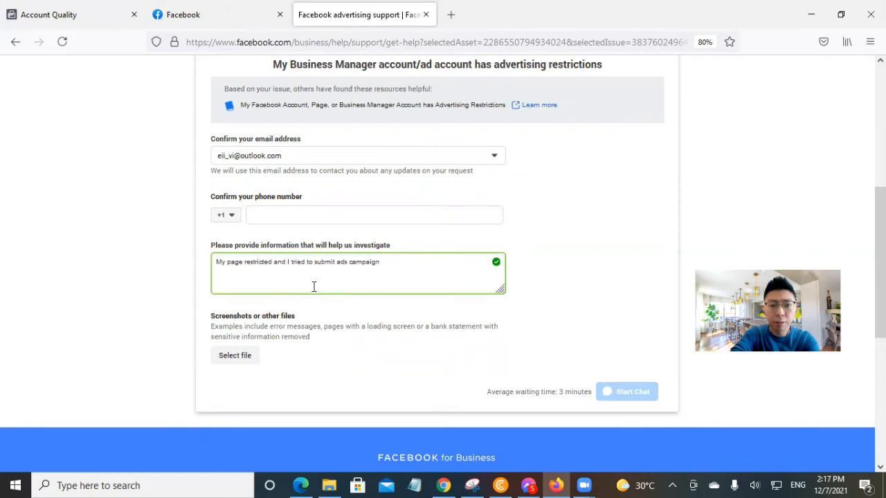
{"action": "type", "text": "ID"}
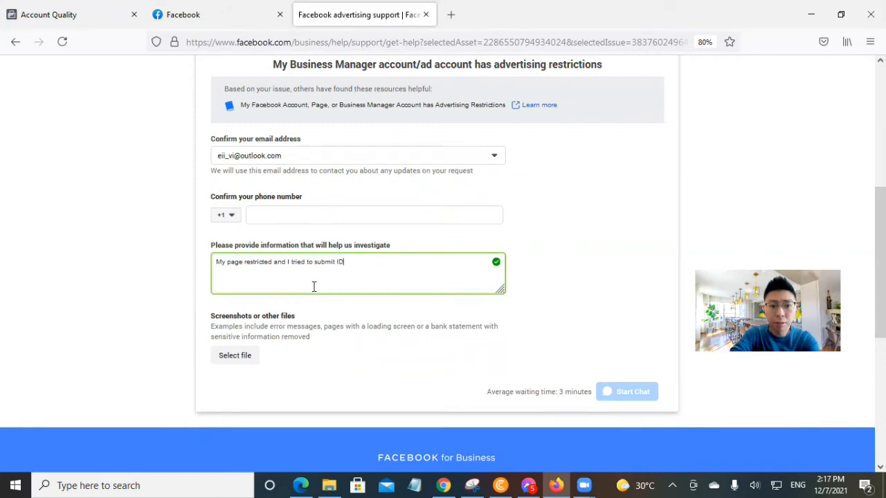
{"action": "type", "text": "for verific"}
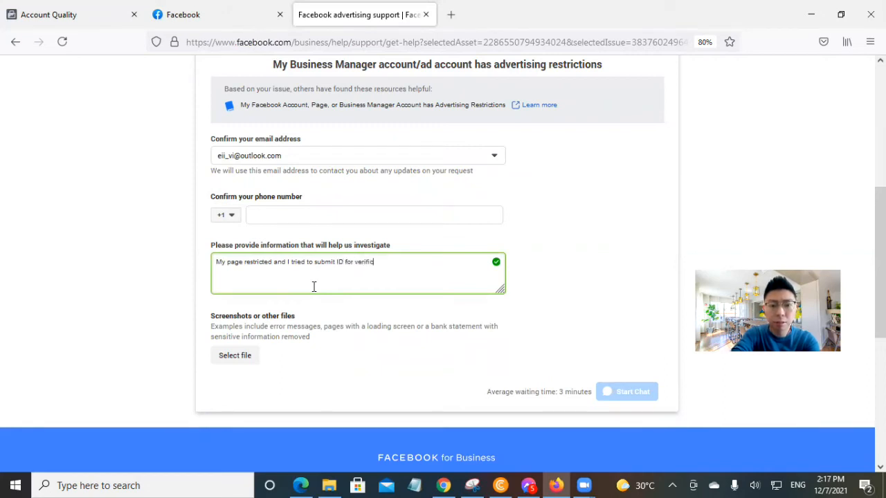
{"action": "type", "text": "ation for the"}
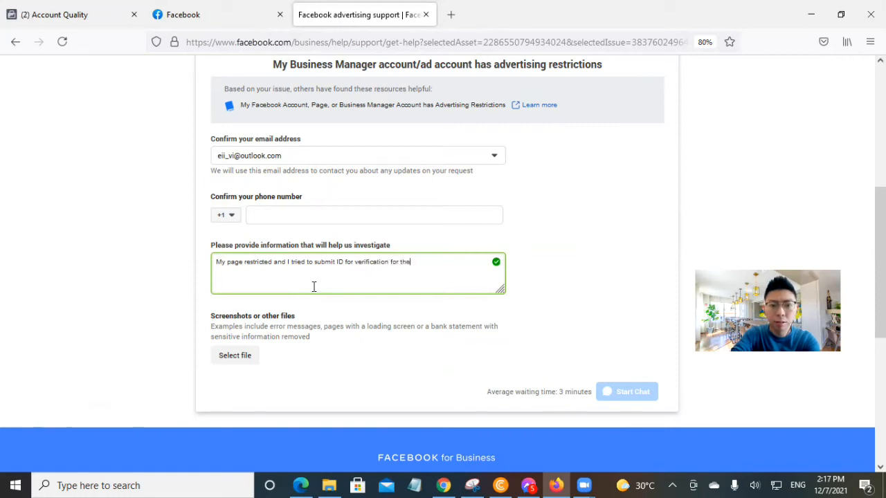
{"action": "type", "text": "system"}
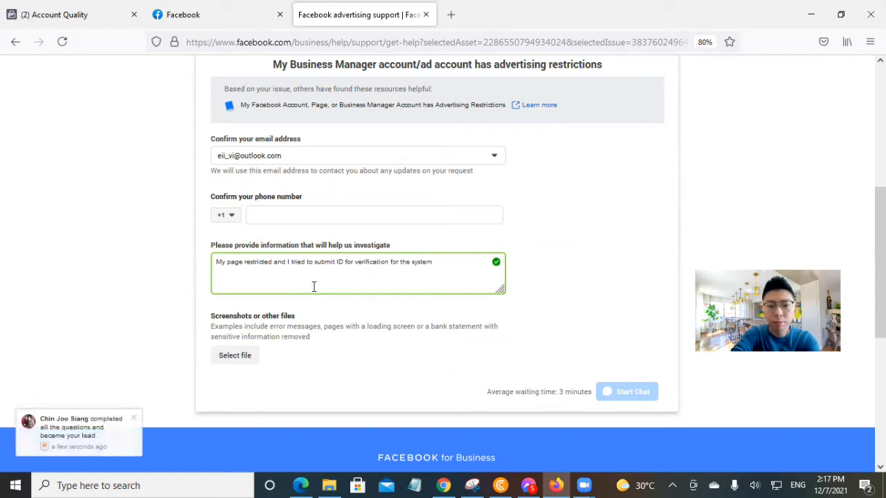
{"action": "type", "text": "never update it"}
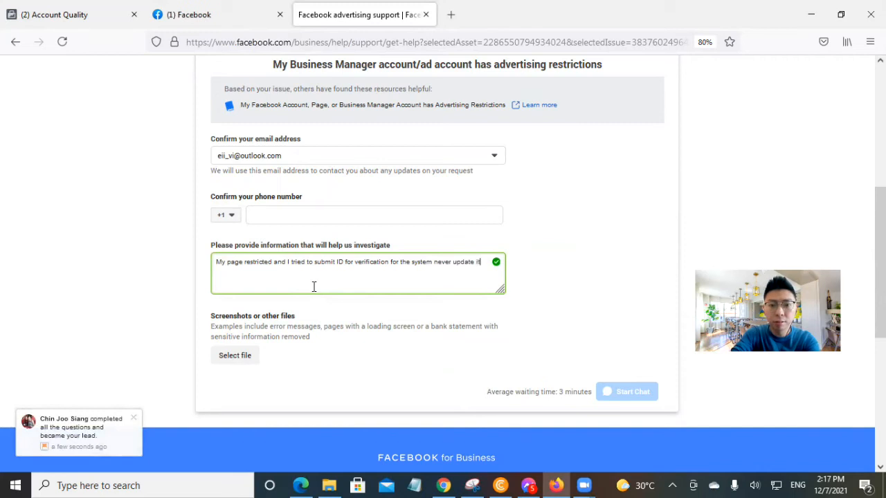
{"action": "left_click", "coordinate": [55, 14]}
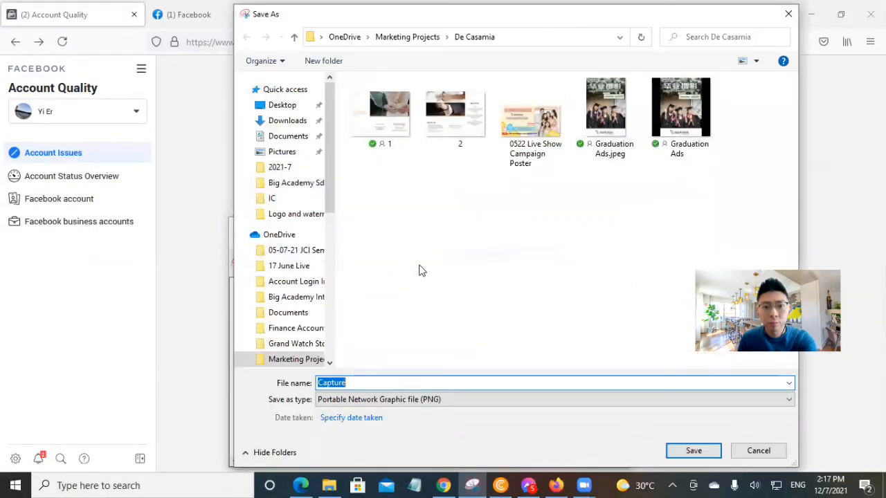
Step: Save the screenshot to the Desktop under the file name 8
{"action": "left_click", "coordinate": [282, 105]}
{"action": "type", "text": "8"}
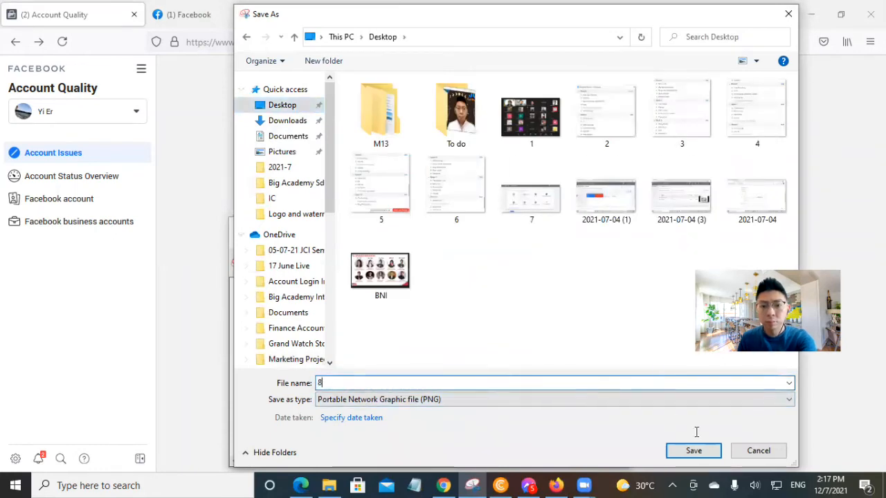
{"action": "left_click", "coordinate": [693, 451]}
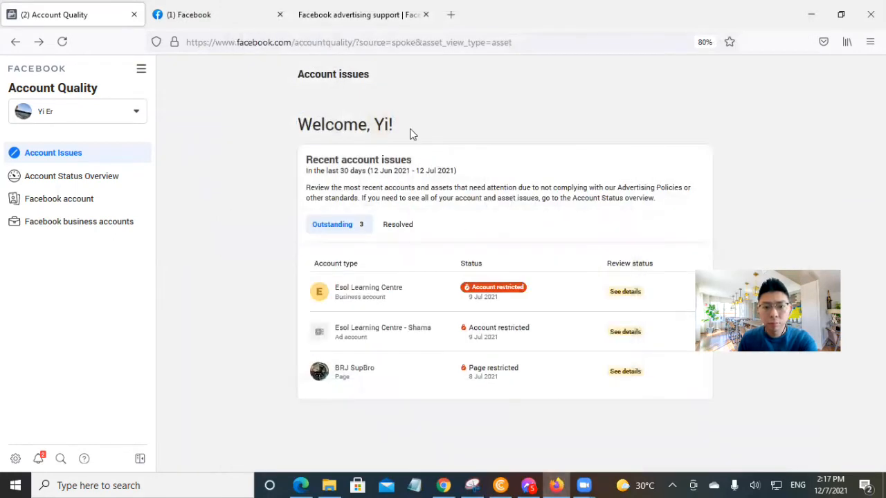
Step: Attach the screenshot 8.PNG from the Desktop to the support form
{"action": "left_click", "coordinate": [362, 14]}
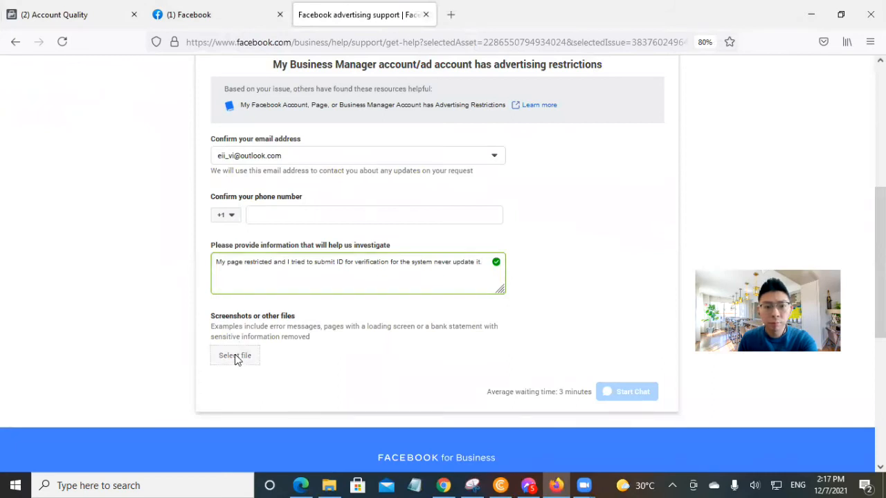
{"action": "left_click", "coordinate": [235, 354]}
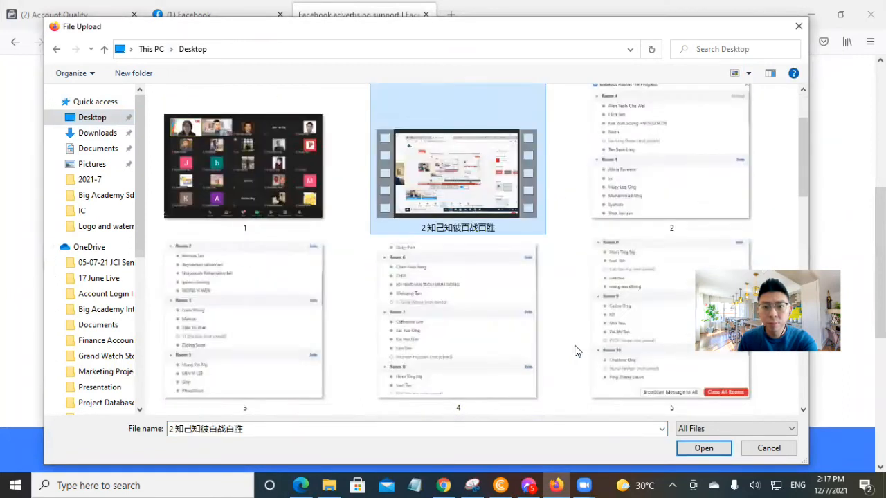
{"action": "scroll", "scroll_direction": "up", "scroll_amount": 3}
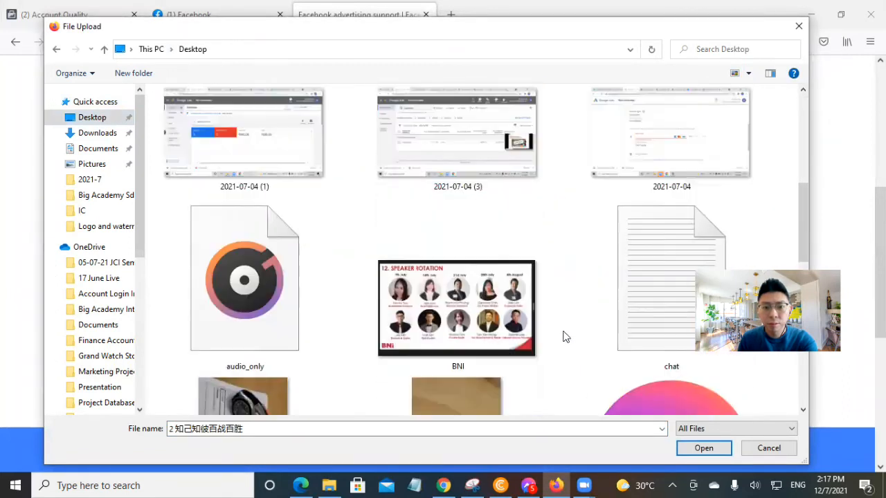
{"action": "scroll", "scroll_direction": "up", "scroll_amount": 3}
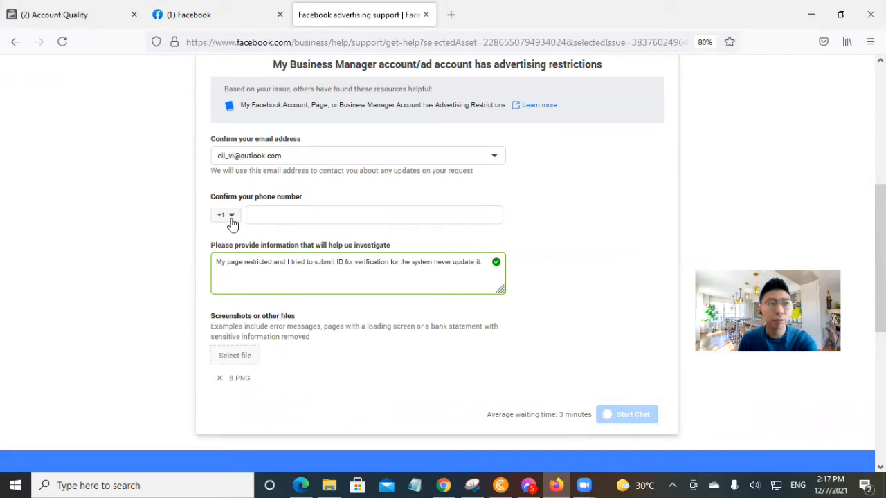
{"action": "mouse_move", "coordinate": [511, 296]}
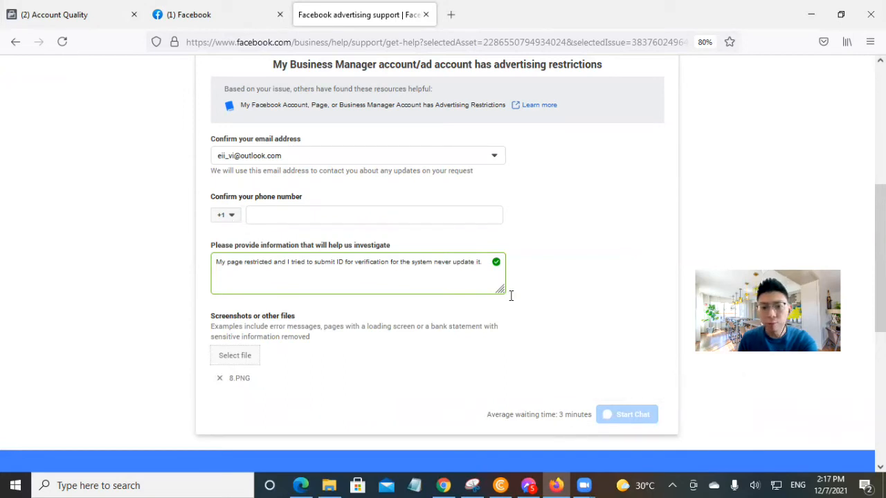
{"action": "mouse_move", "coordinate": [554, 317]}
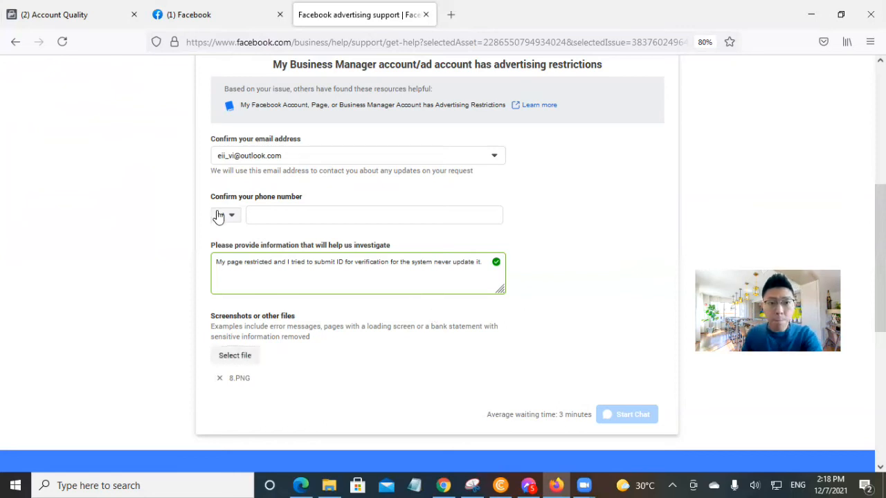
{"action": "left_click", "coordinate": [225, 216]}
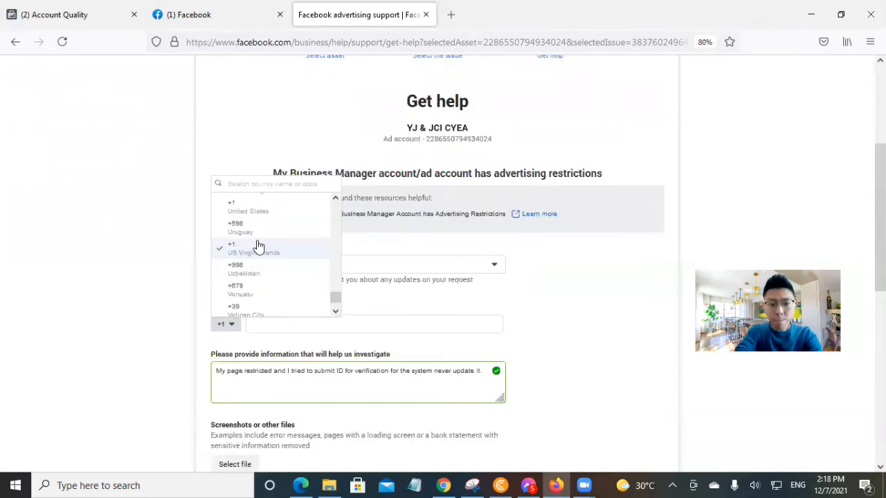
{"action": "type", "text": "malaysia"}
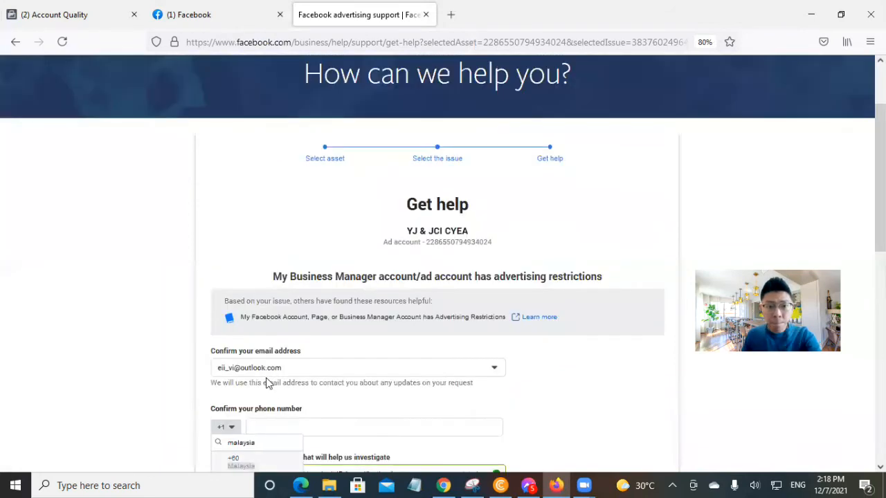
{"action": "left_click", "coordinate": [241, 460]}
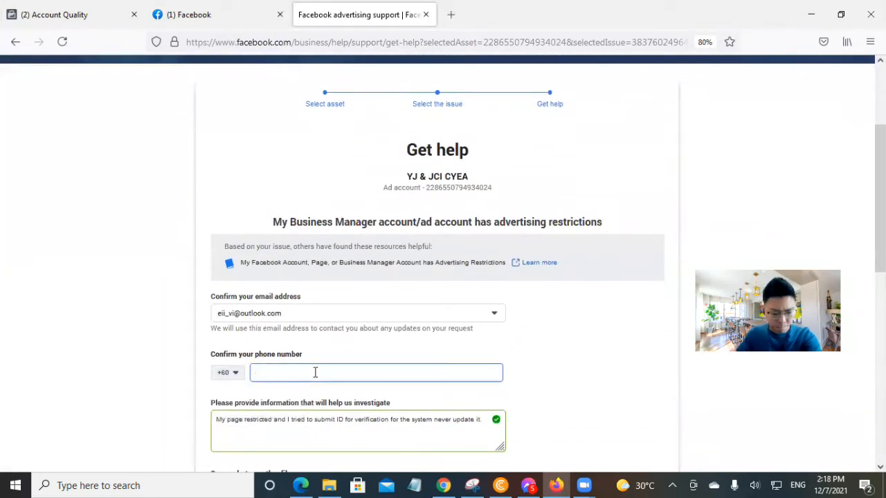
{"action": "type", "text": "11"}
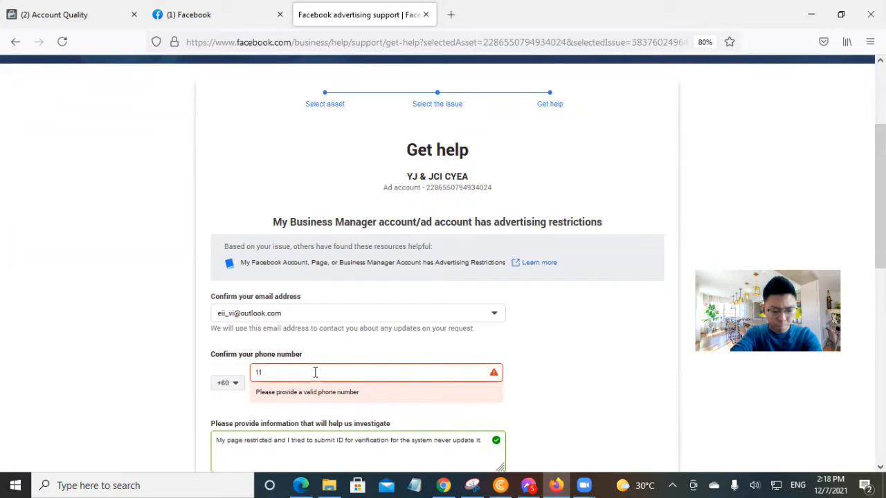
{"action": "type", "text": "5884"}
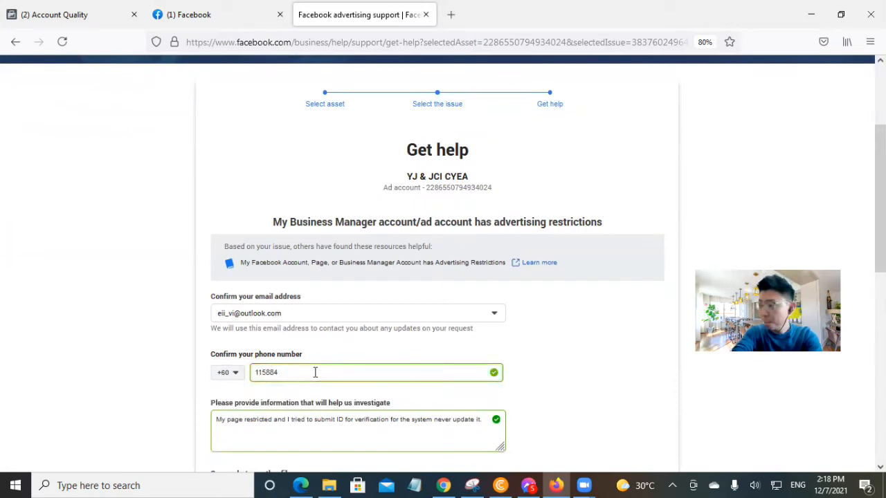
{"action": "type", "text": "45878"}
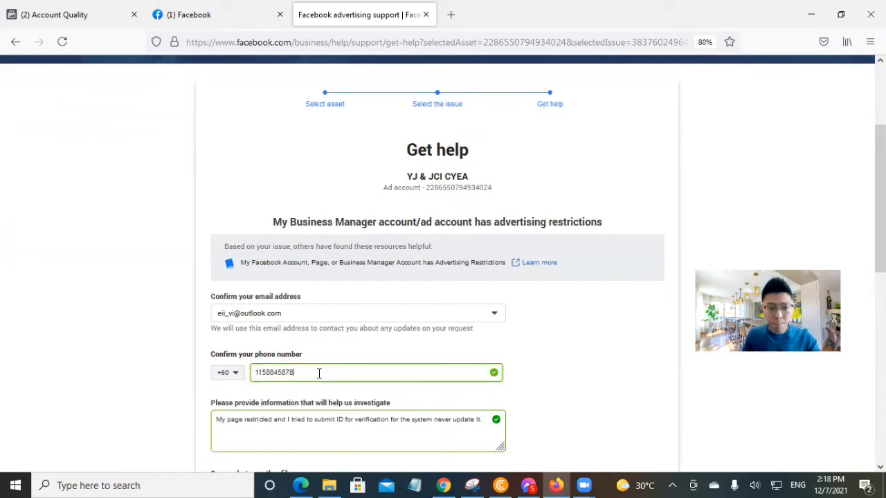
Step: Request a live chat with Facebook Business Support via Start Chat
{"action": "scroll", "scroll_direction": "down", "scroll_amount": 3}
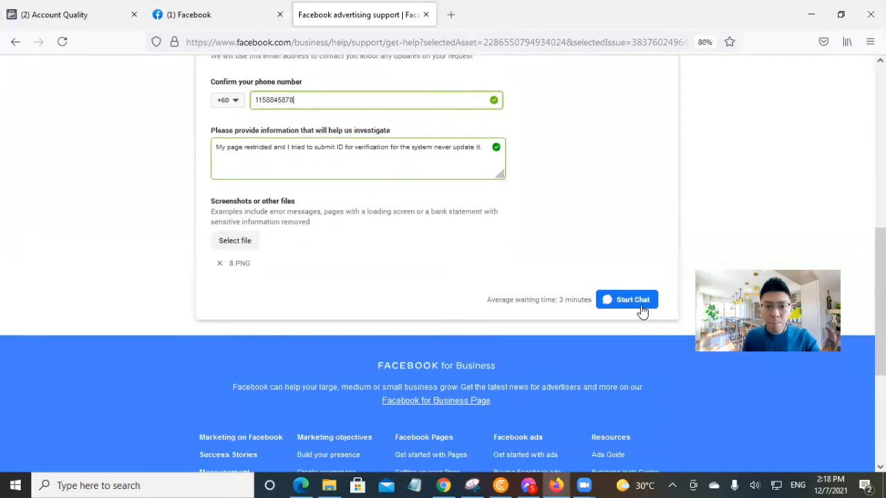
{"action": "left_click", "coordinate": [625, 299]}
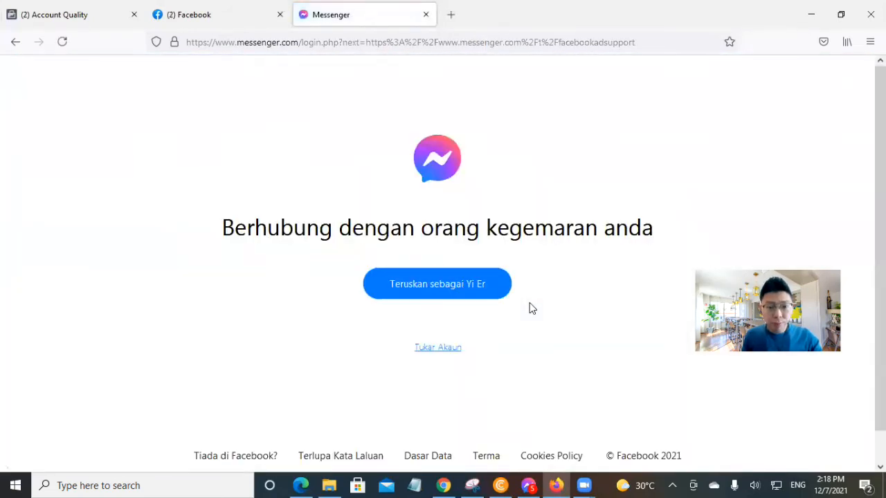
Step: Sign into Messenger as the current account and dismiss the cross-app messaging popup
{"action": "left_click", "coordinate": [437, 284]}
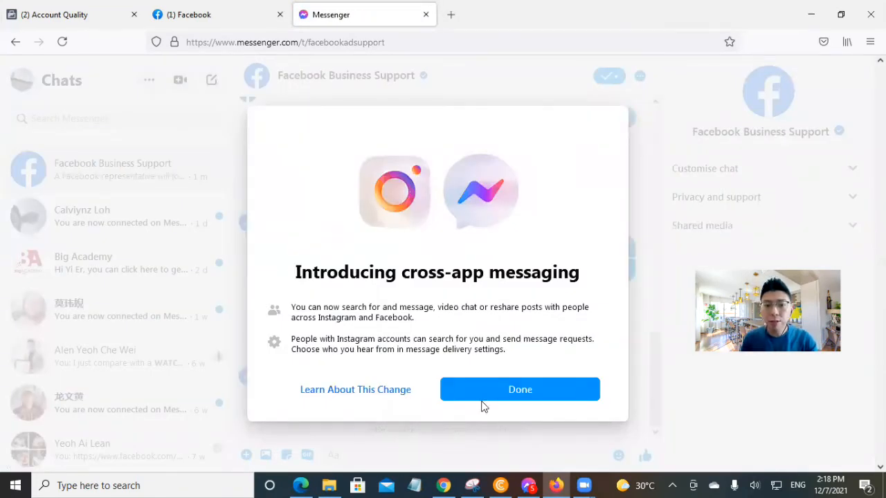
{"action": "left_click", "coordinate": [520, 389]}
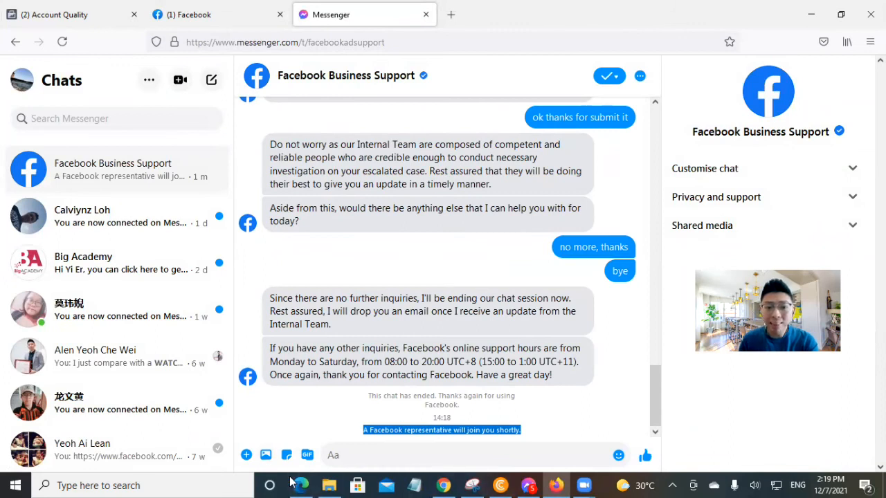
{"action": "mouse_move", "coordinate": [266, 454]}
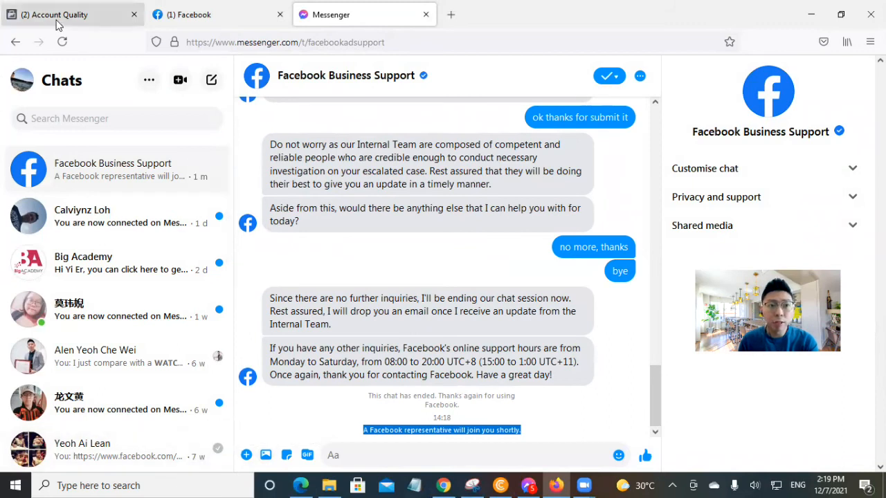
{"action": "left_click", "coordinate": [56, 14]}
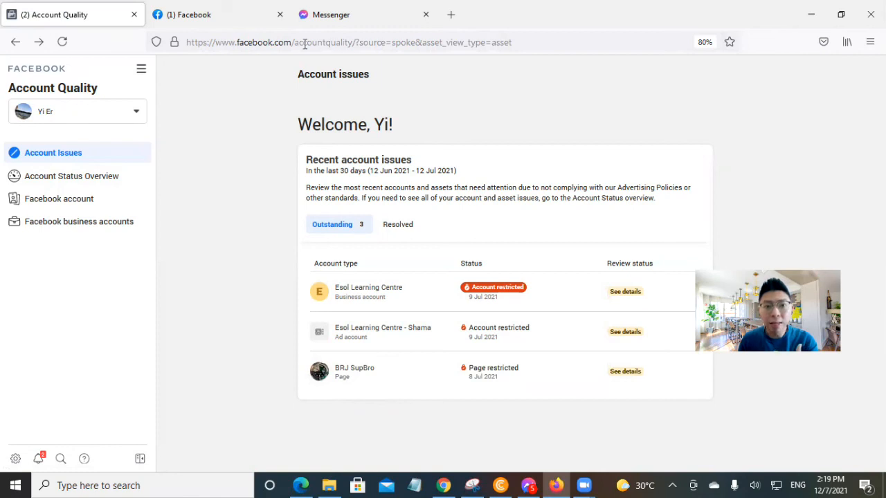
{"action": "mouse_move", "coordinate": [142, 72]}
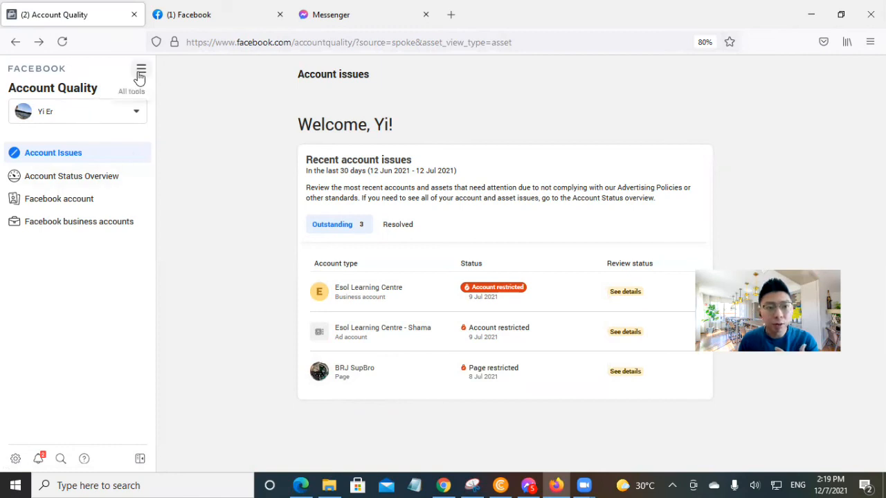
{"action": "left_click", "coordinate": [349, 42]}
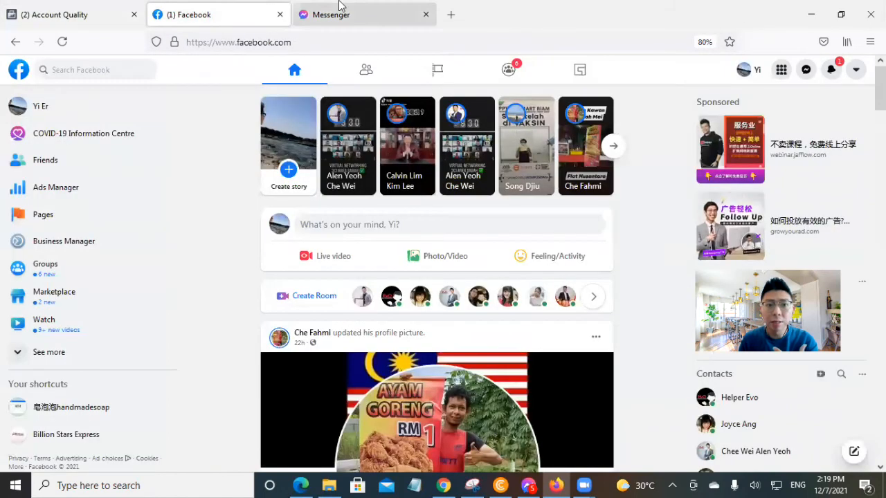
{"action": "left_click", "coordinate": [329, 13]}
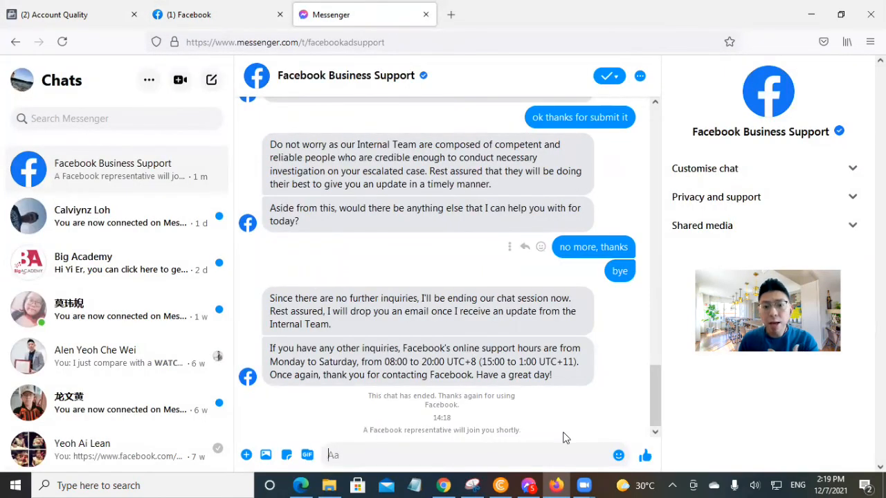